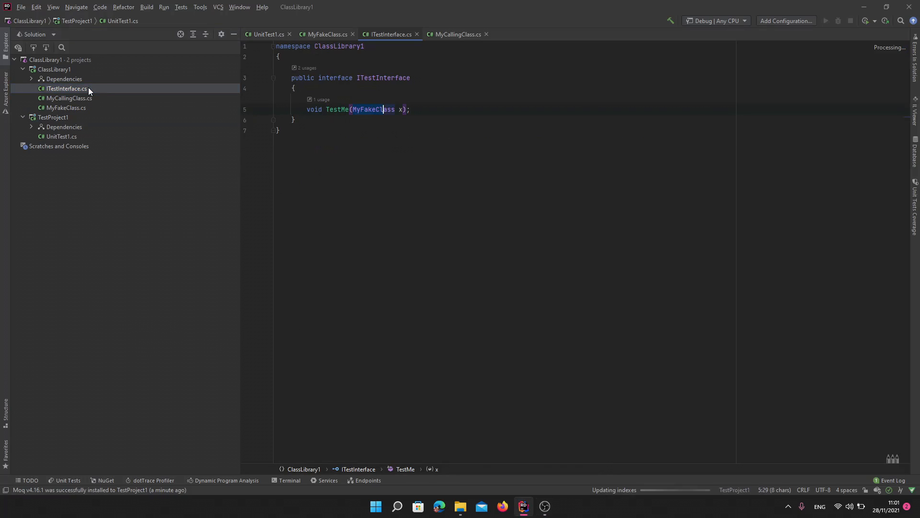
Review the ITestInterface, MyCallingClass and MyFakeClass sources before moving to UnitTest1.
left_click(353, 109)
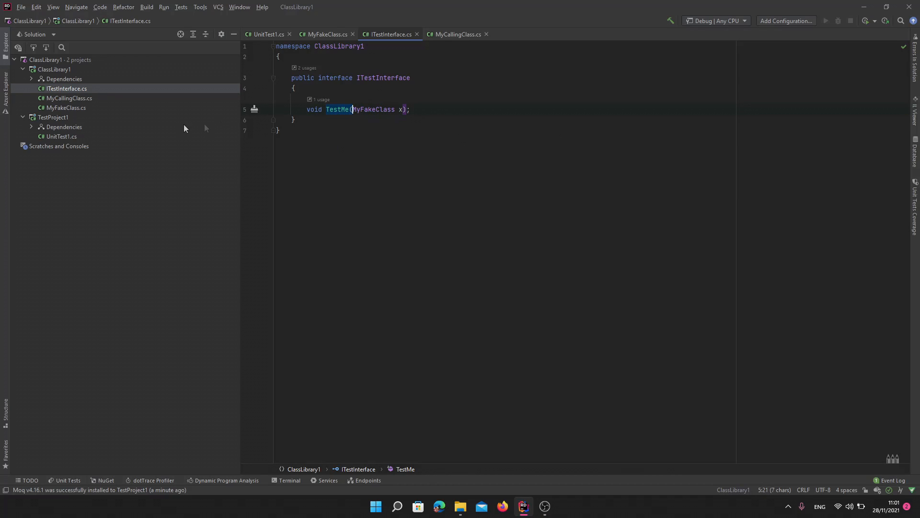
left_click(454, 34)
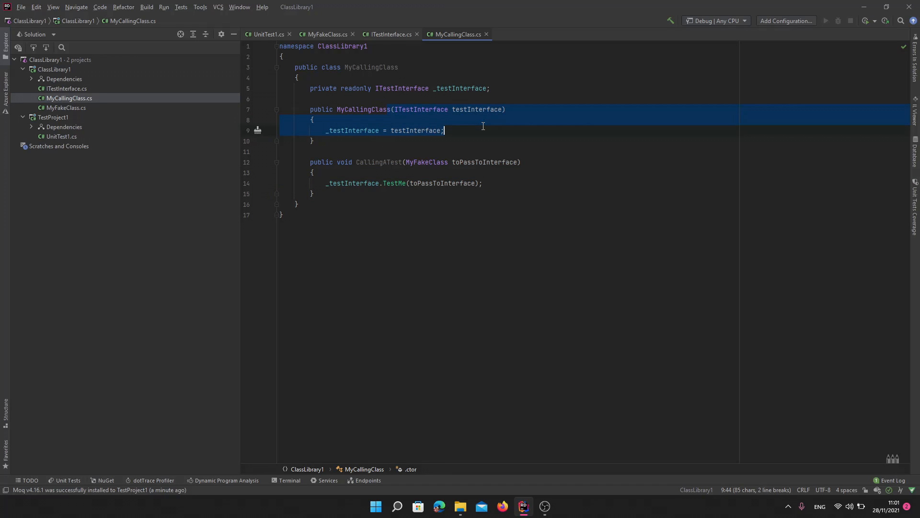
mouse_move(287, 183)
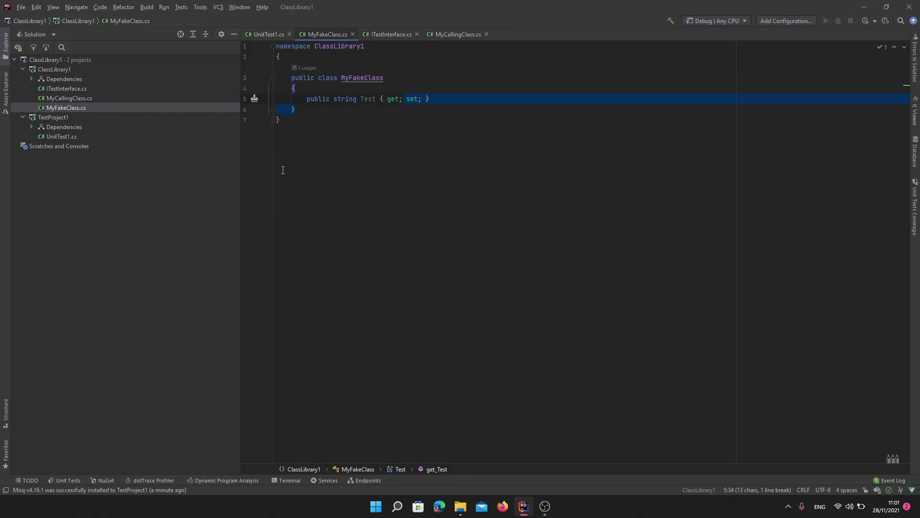
mouse_move(354, 95)
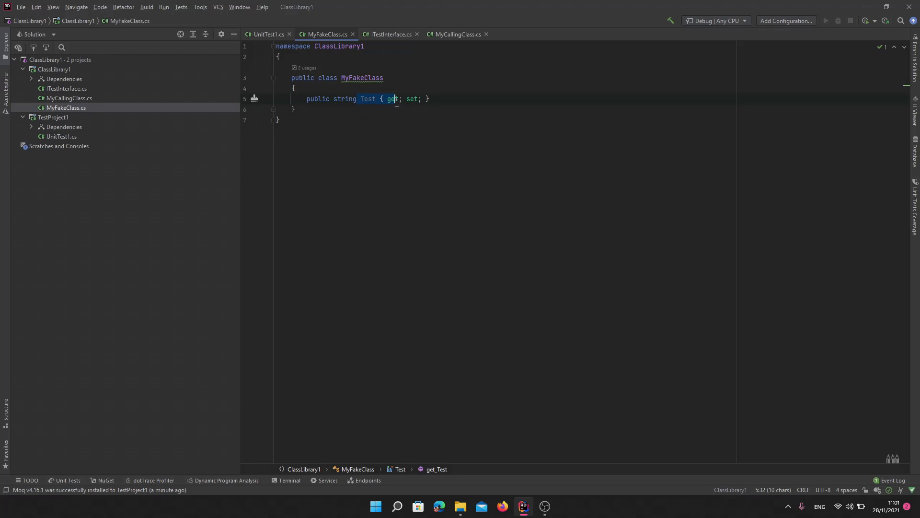
left_click(265, 34)
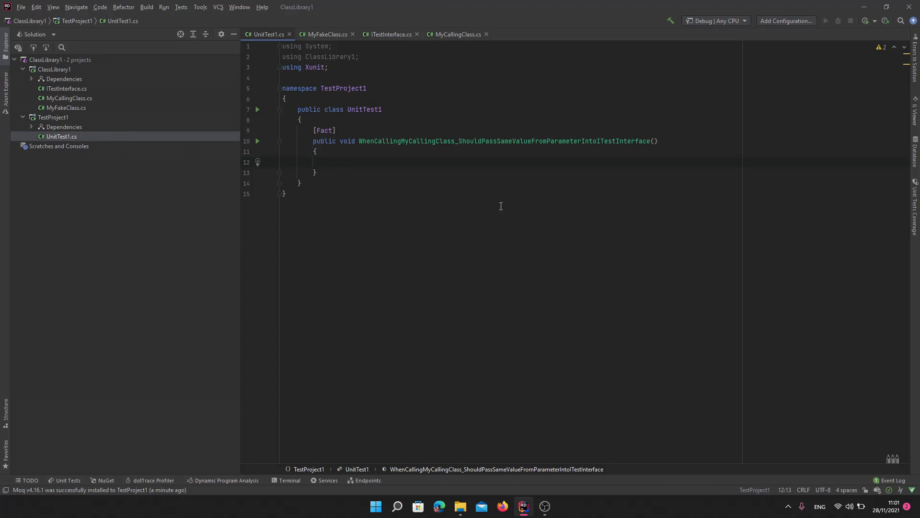
Declare var mock = new Mock<ITestInterface>() in the empty test method.
left_click(327, 162)
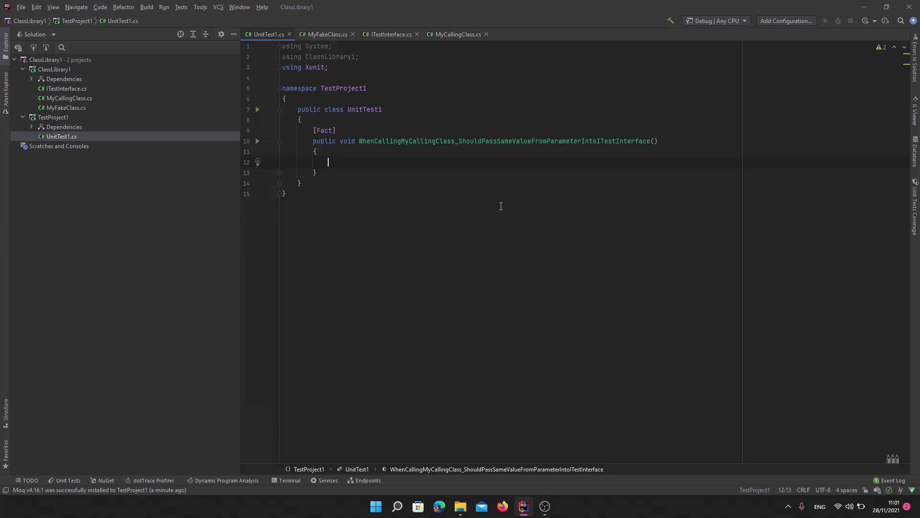
type("var m")
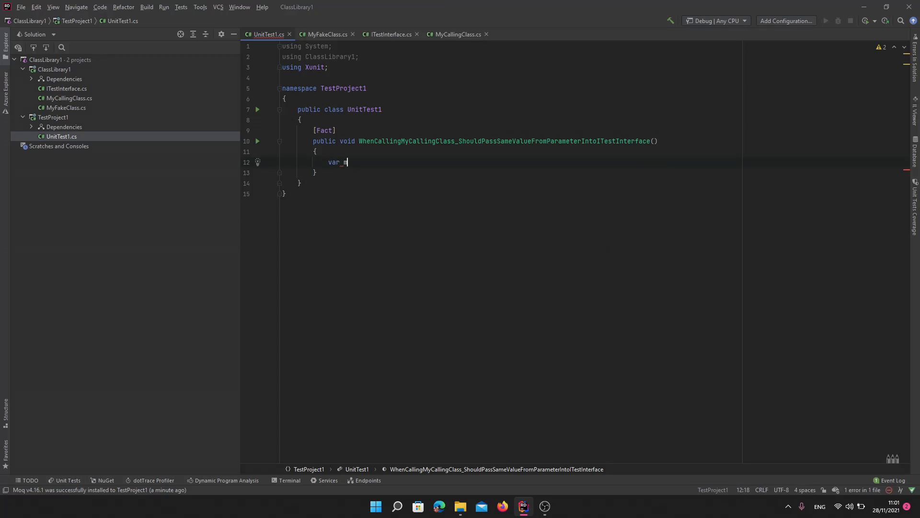
type("ock")
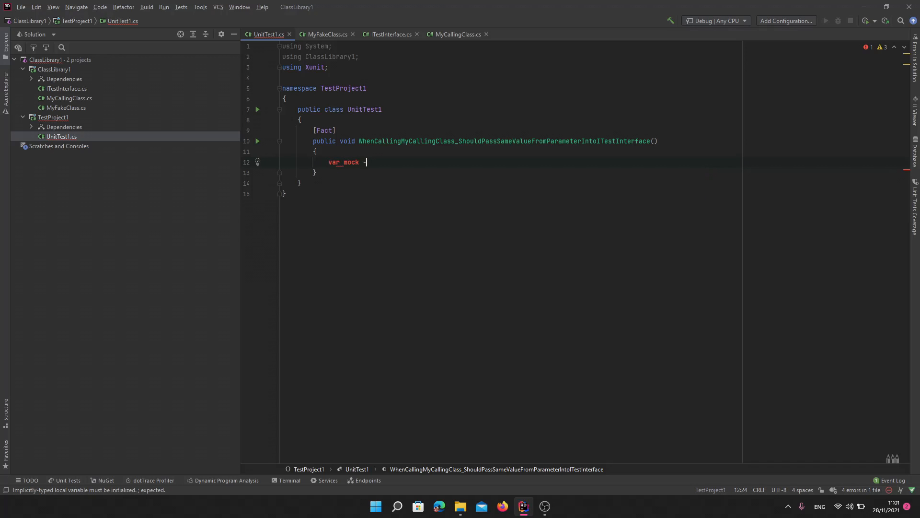
type("= new Mock")
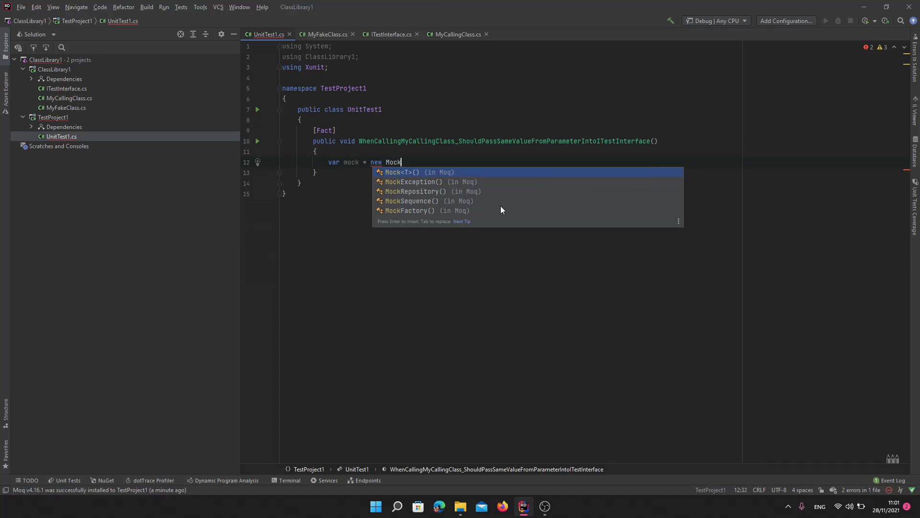
type("<ITestInterface>();")
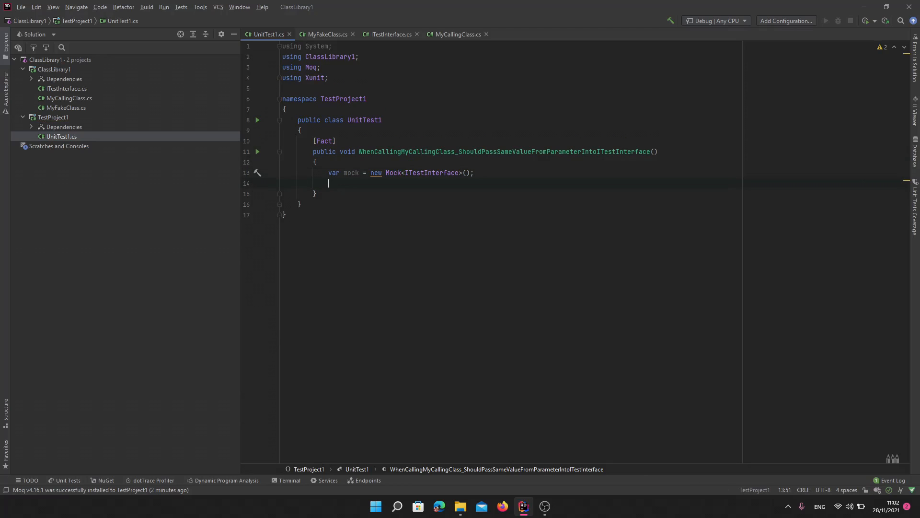
Create myFakeClass = new MyFakeClass() and set up mock.Setup(t => t.TestMe(myFakeClass)).
type("mock.Setup(")
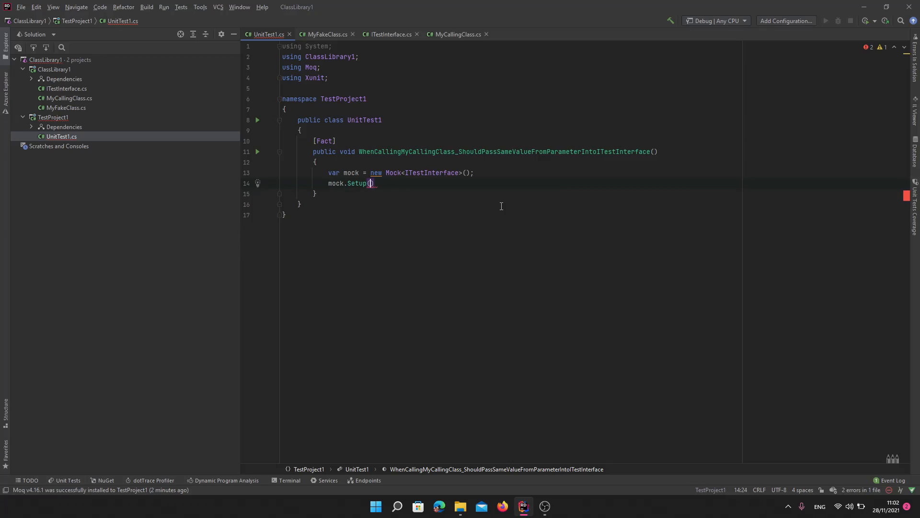
type("t=>t.TestMe(")
type("var")
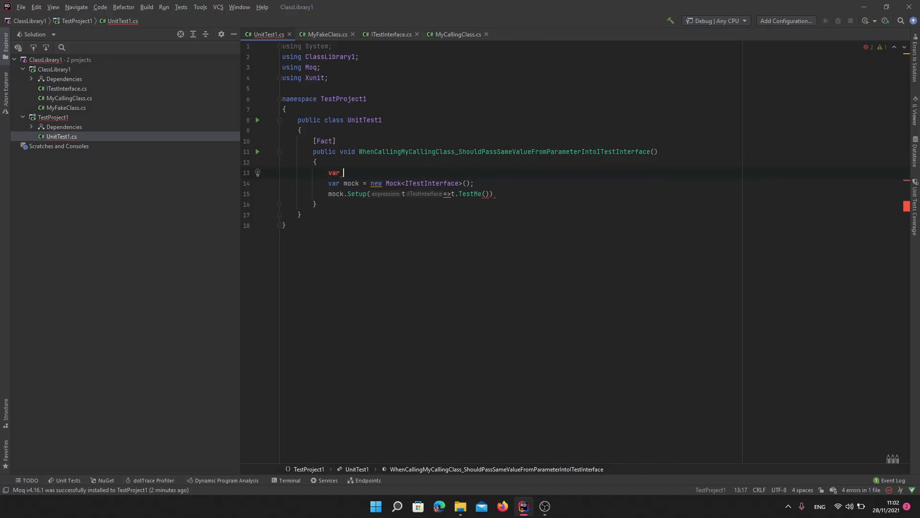
type("myFakeClass = new")
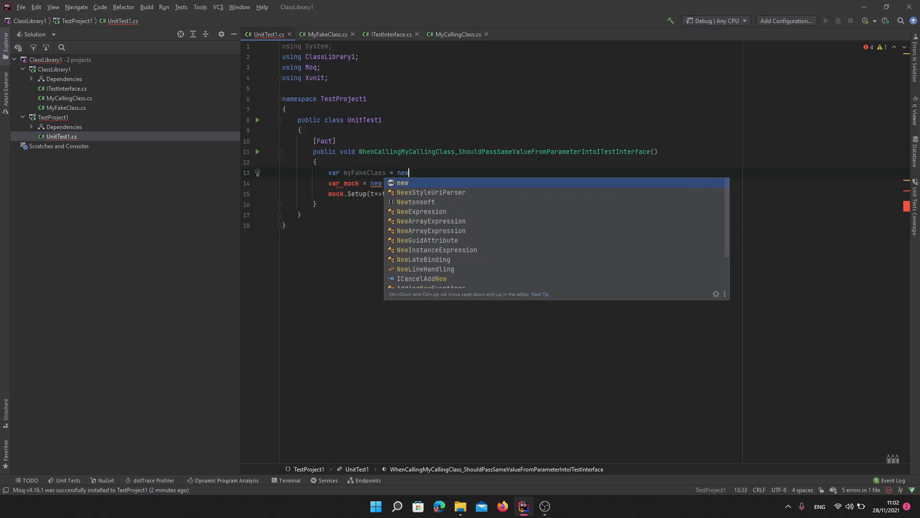
type("My")
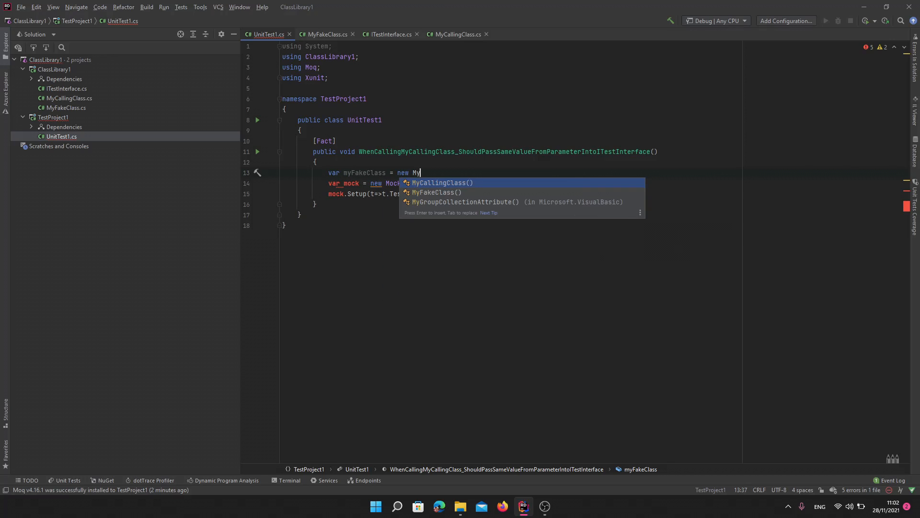
type("Fa")
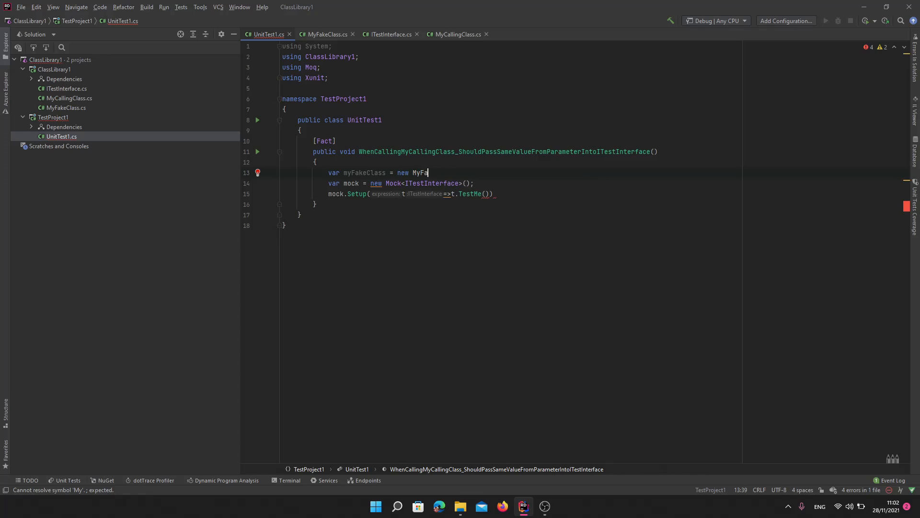
type("keClass();")
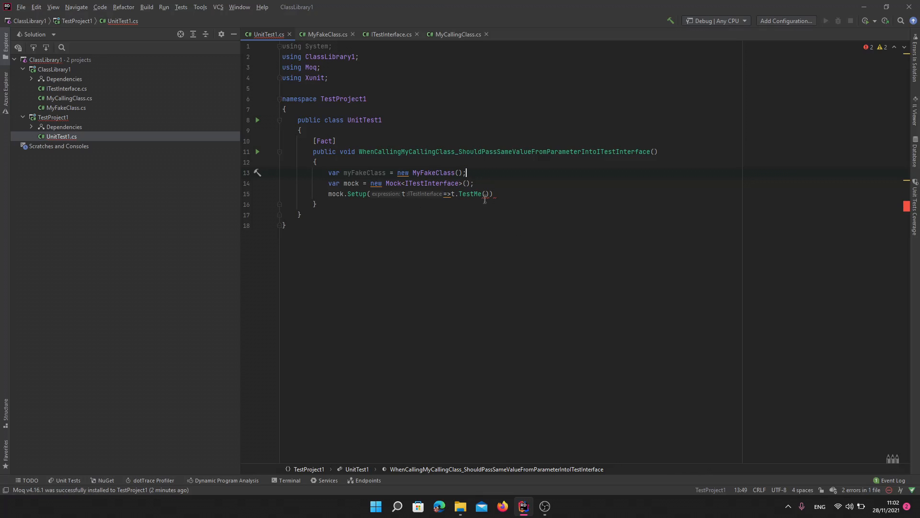
type("x)")
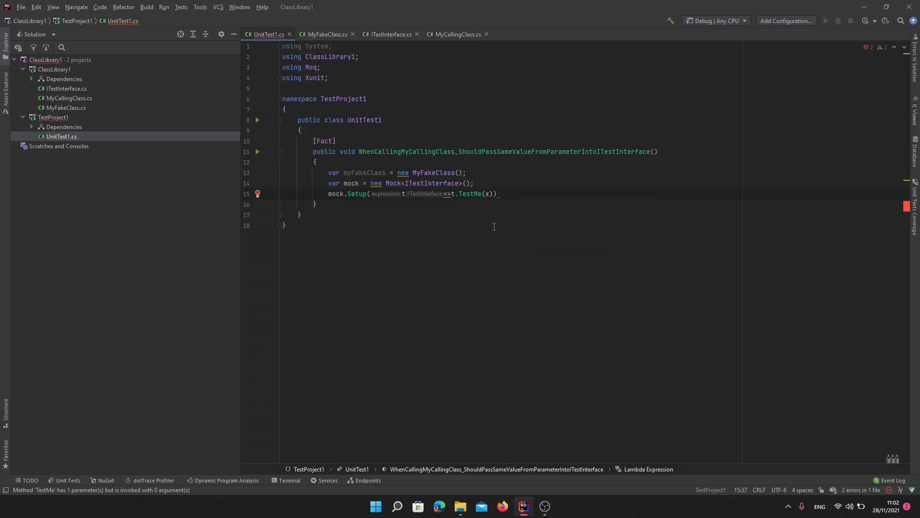
type(");")
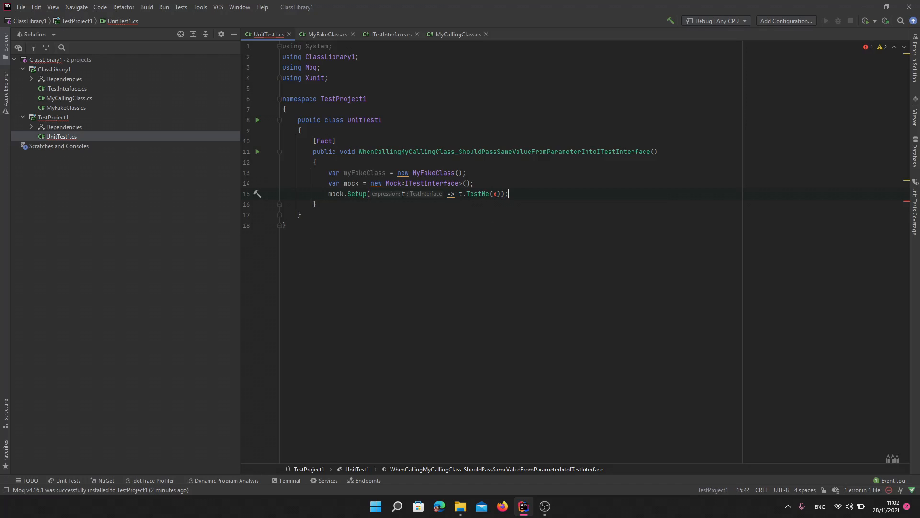
type("myFakeClass")
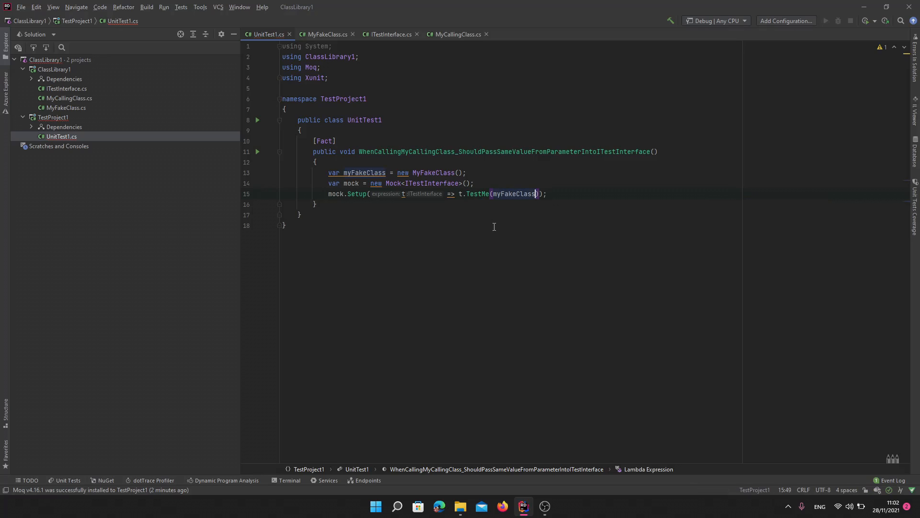
key("enter")
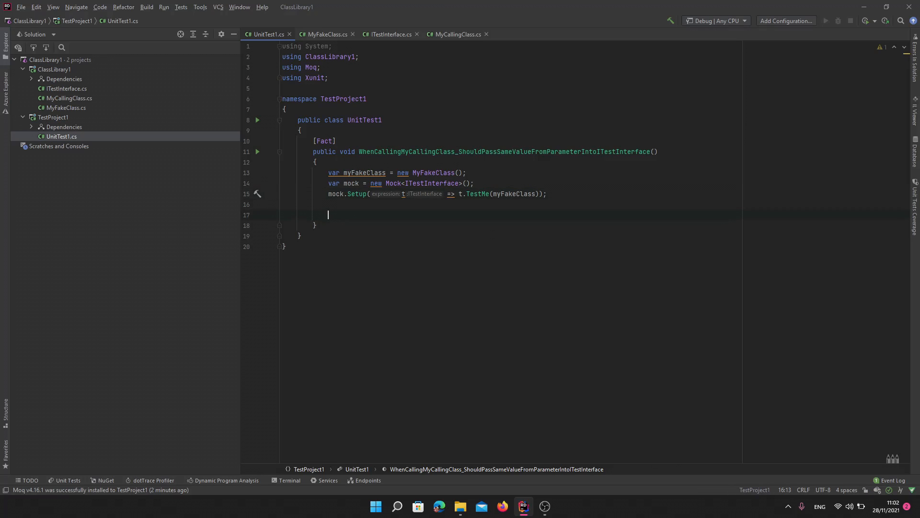
Build callingClass = new MyCallingClass(mock.Object) and call callingClass.CallingATest(myFakeClass).
type("var")
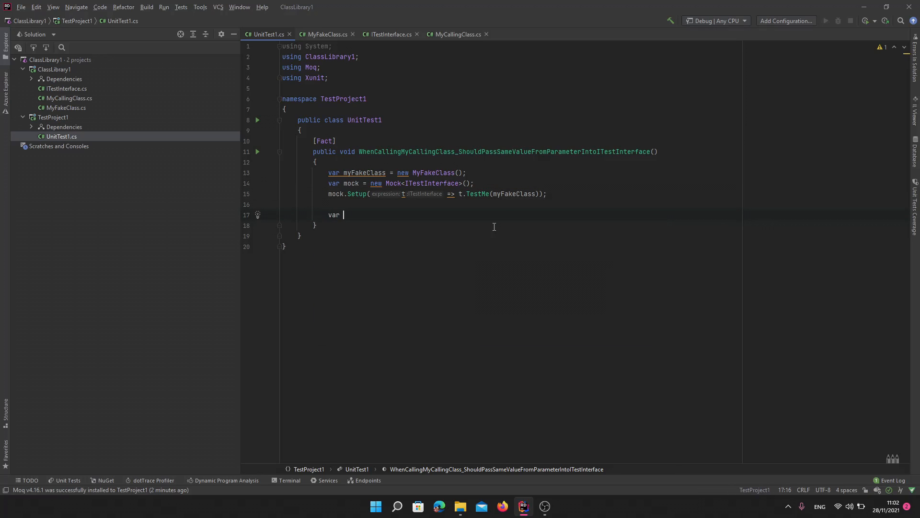
type("call")
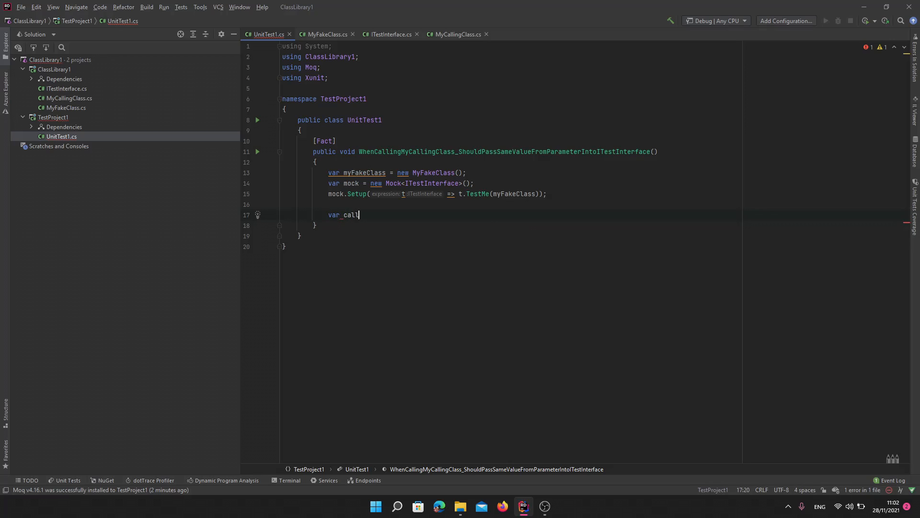
type("ingClass = new")
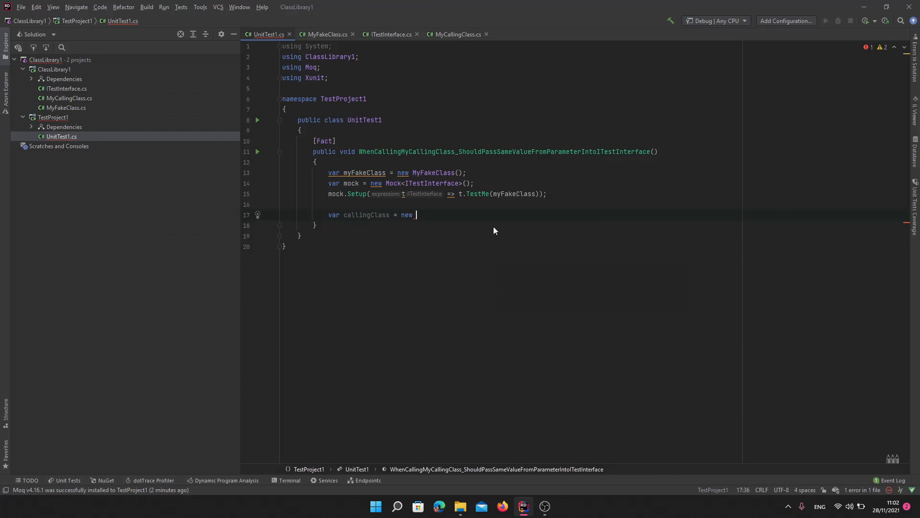
type("MyCallingClass(")
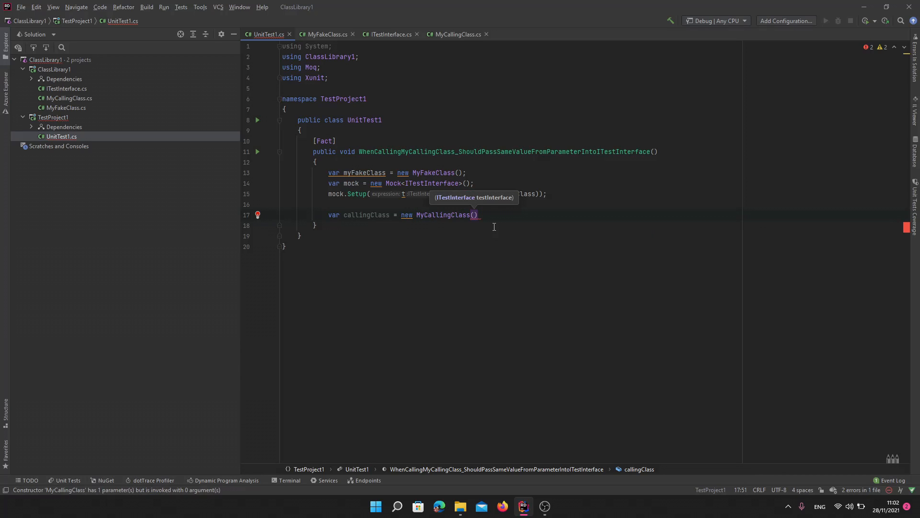
type("mock.Object")
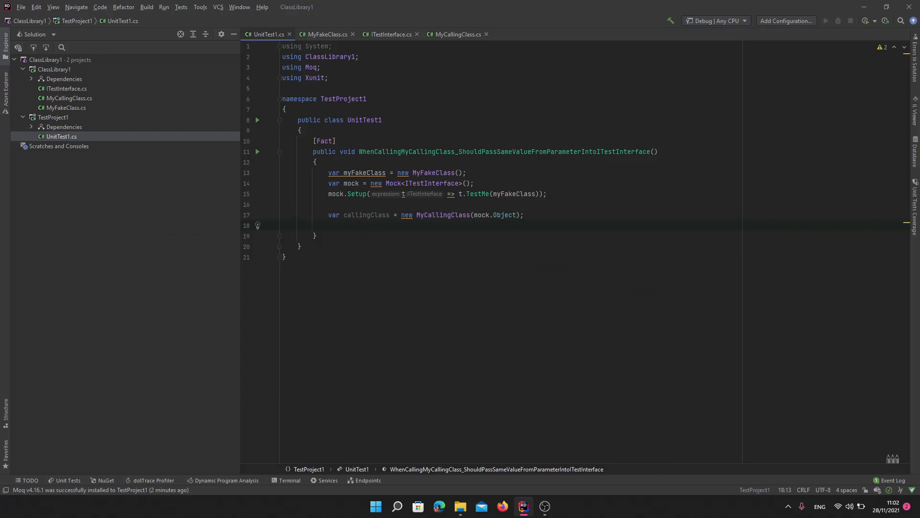
type("callingClass.")
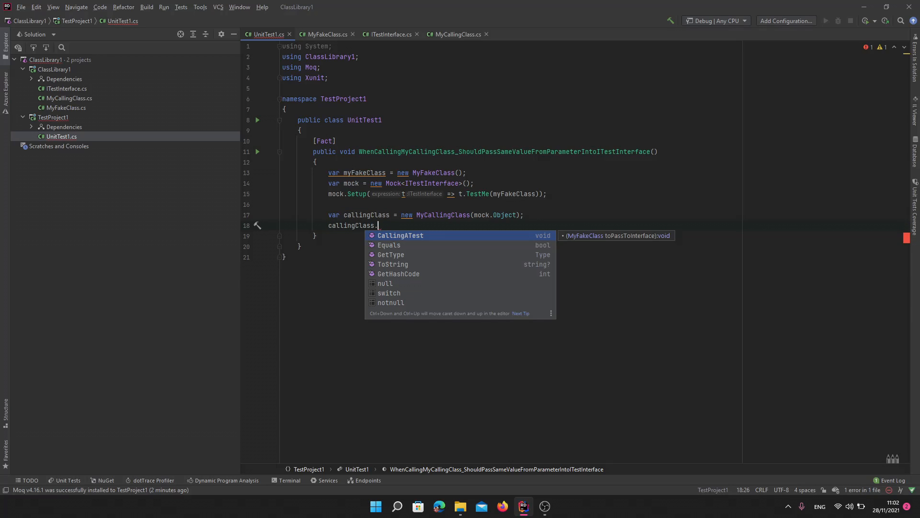
left_click(400, 235)
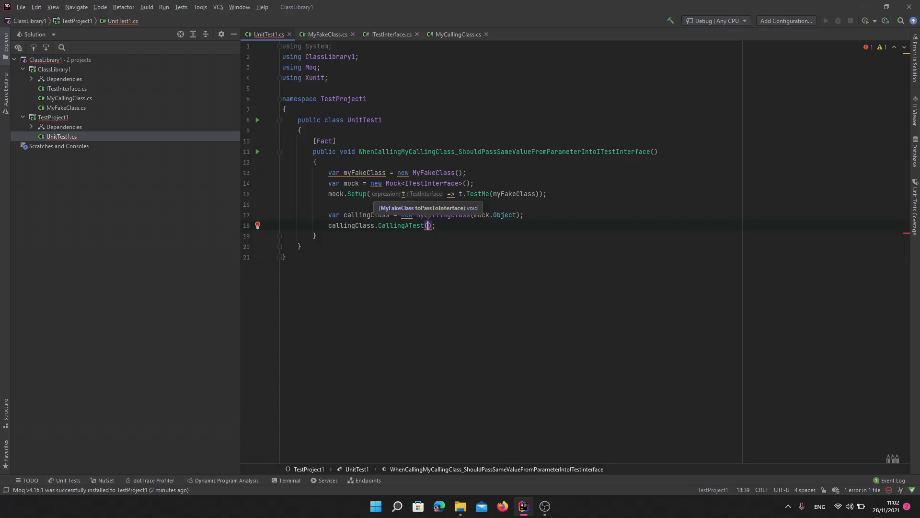
type("myFakeClass")
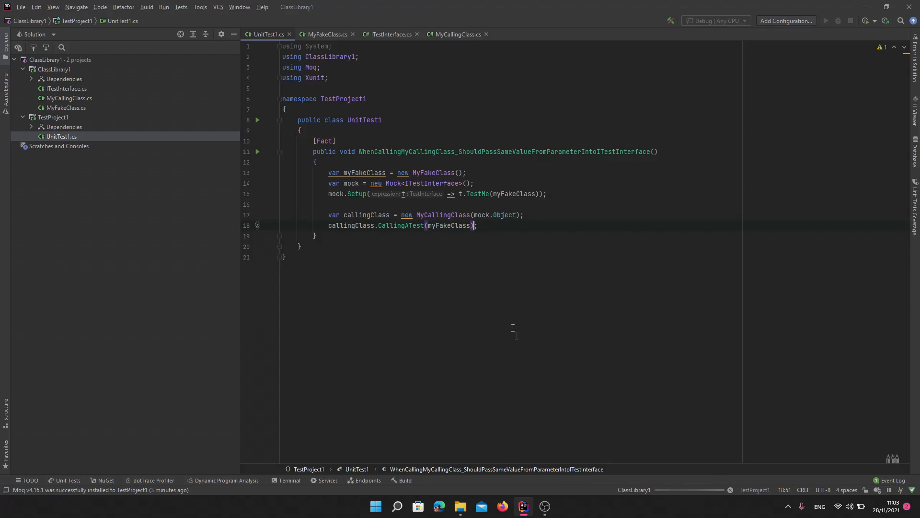
mouse_move(507, 302)
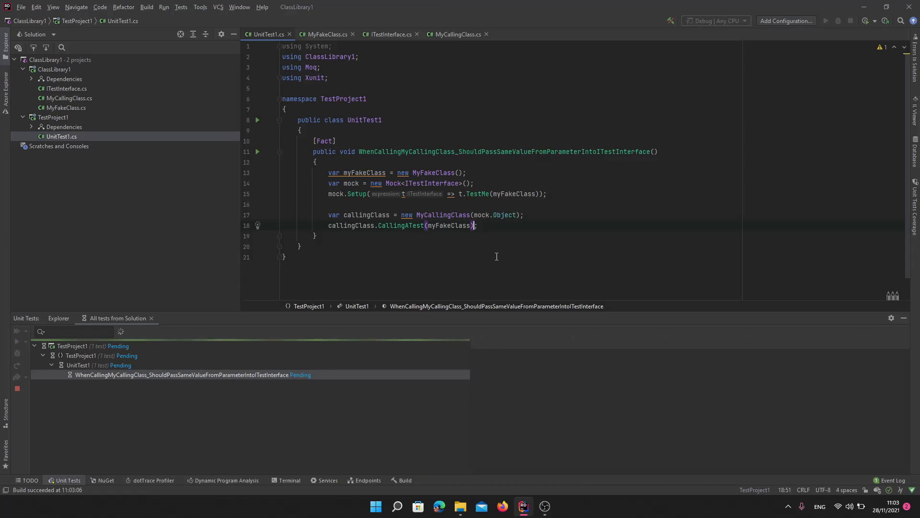
Add mock.Verify(t => t.TestMe(myFakeClass), Times.Once) after CallingATest and rerun the test.
left_click(17, 330)
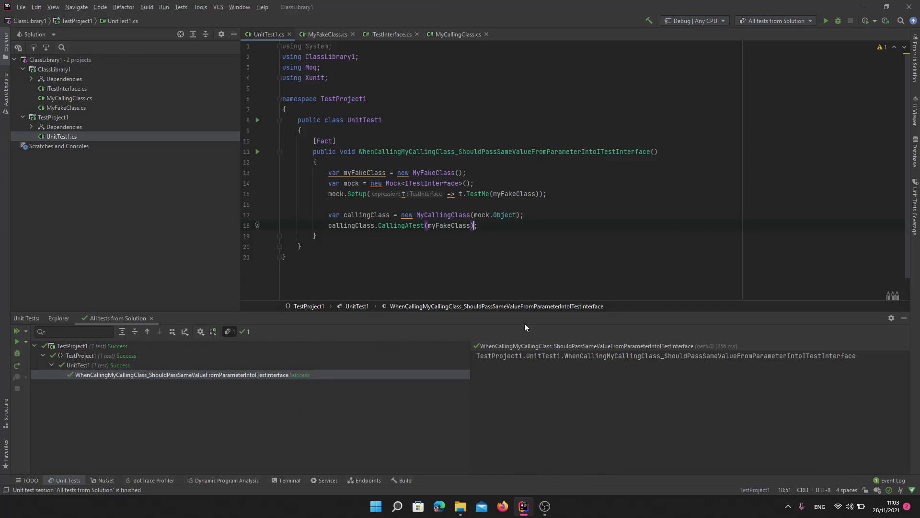
left_click(511, 228)
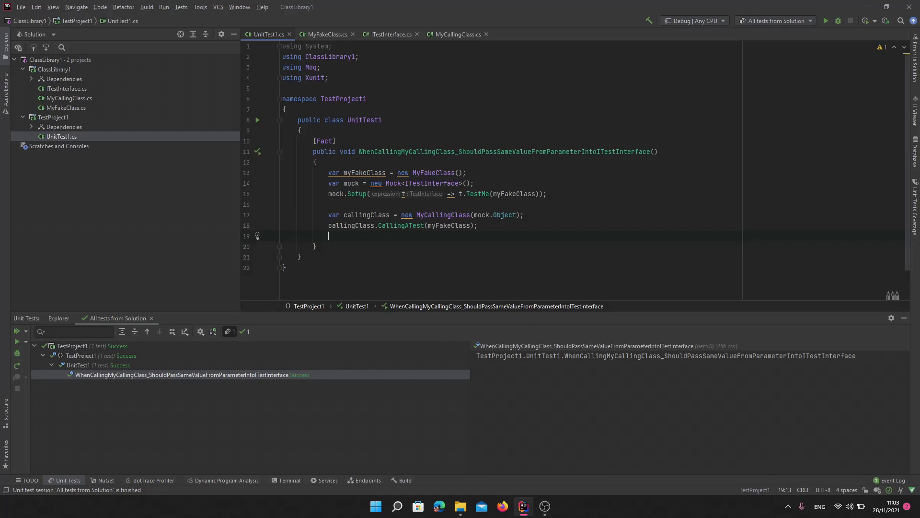
type("mock.Verify(t=>t.TestMe());")
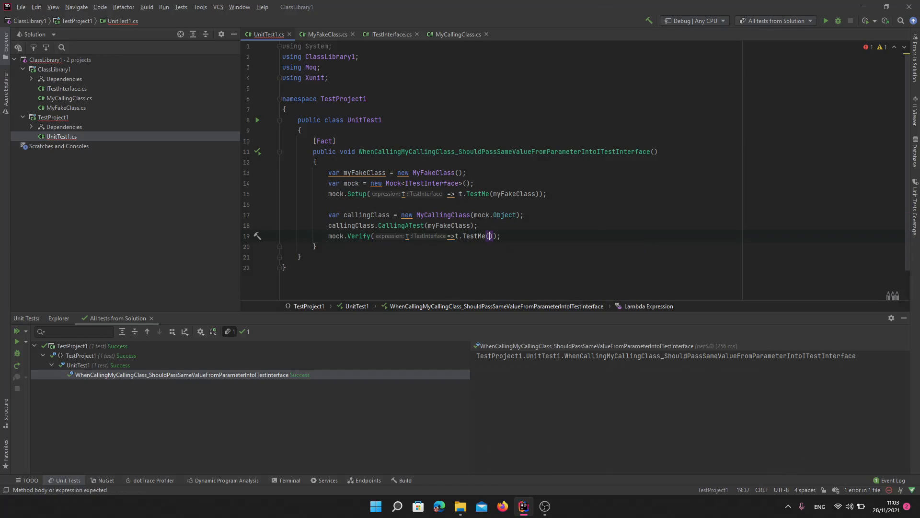
type("myFakeClass")
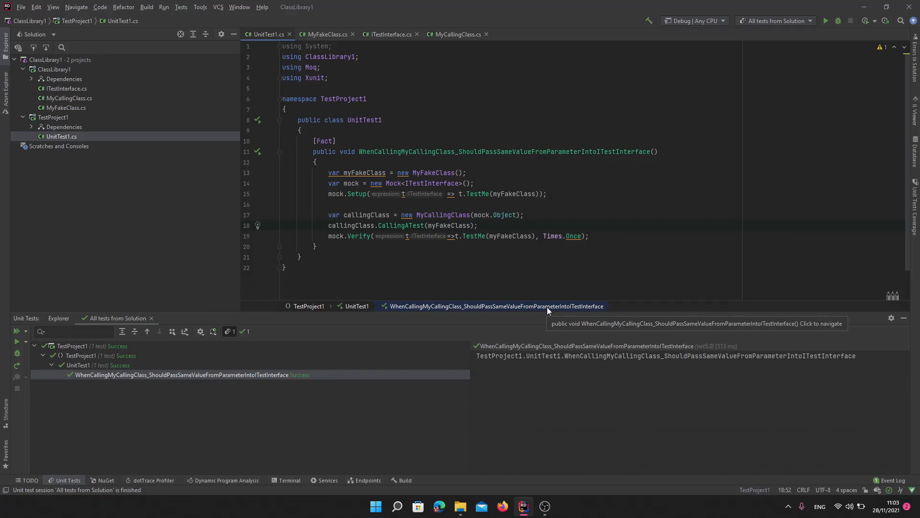
left_click(478, 225)
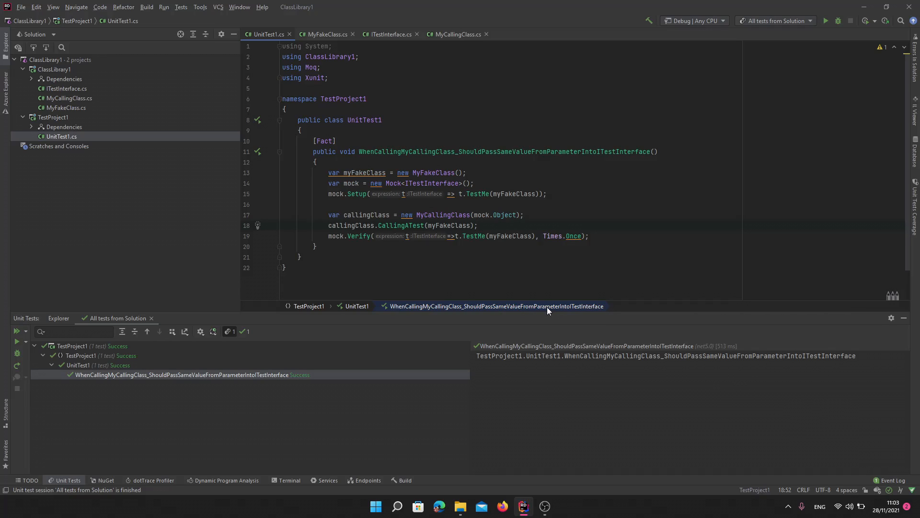
left_click(347, 172)
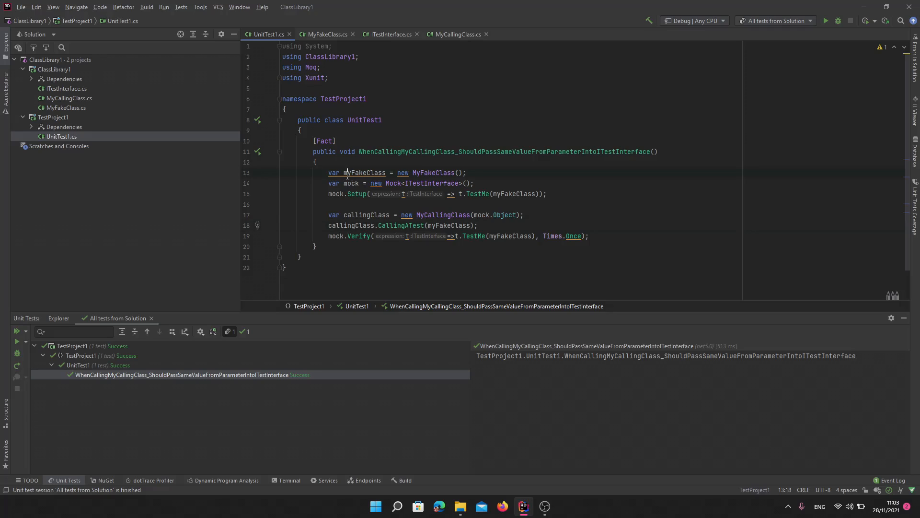
left_click(356, 172)
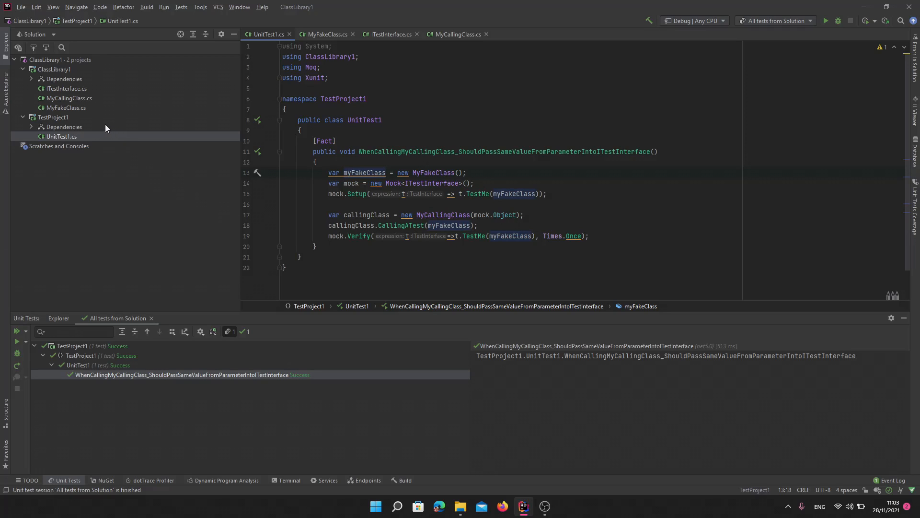
mouse_move(84, 104)
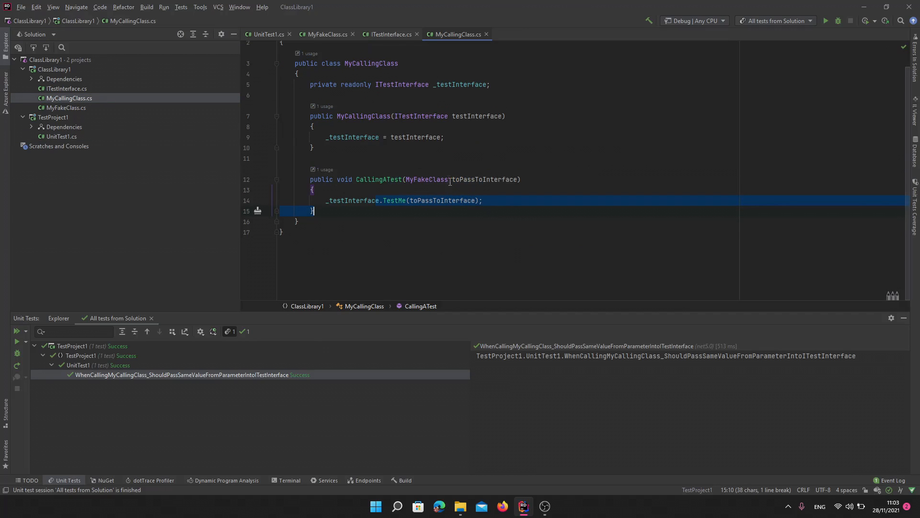
Change CallingATest's parameter to string and pass a new local MyFakeClass to TestMe.
type("string")
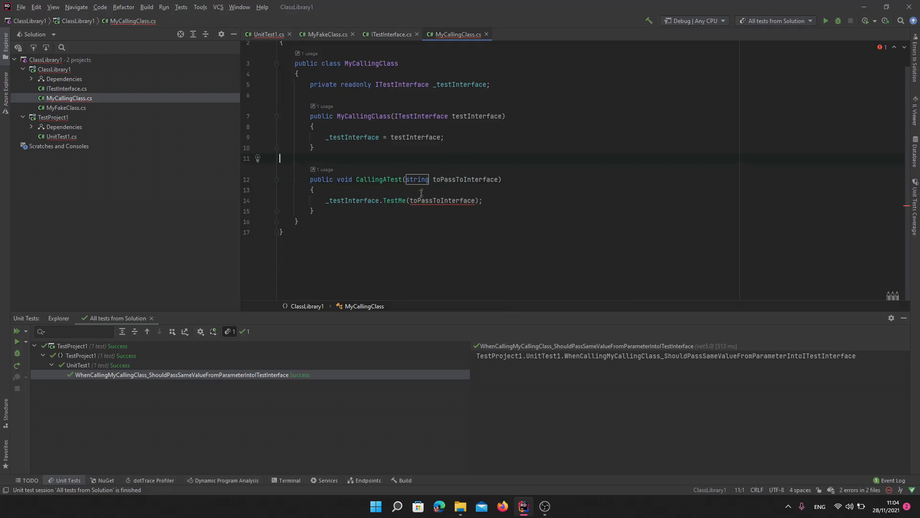
type("var")
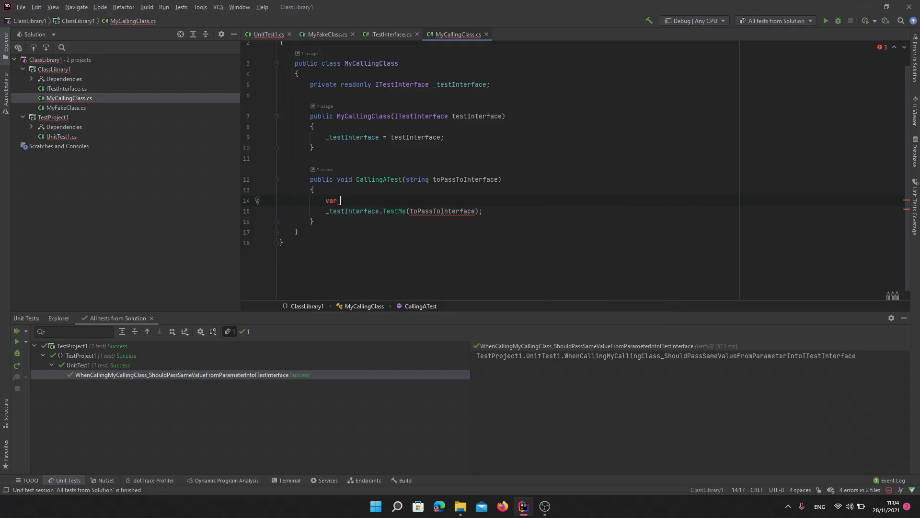
type("myFakeCa")
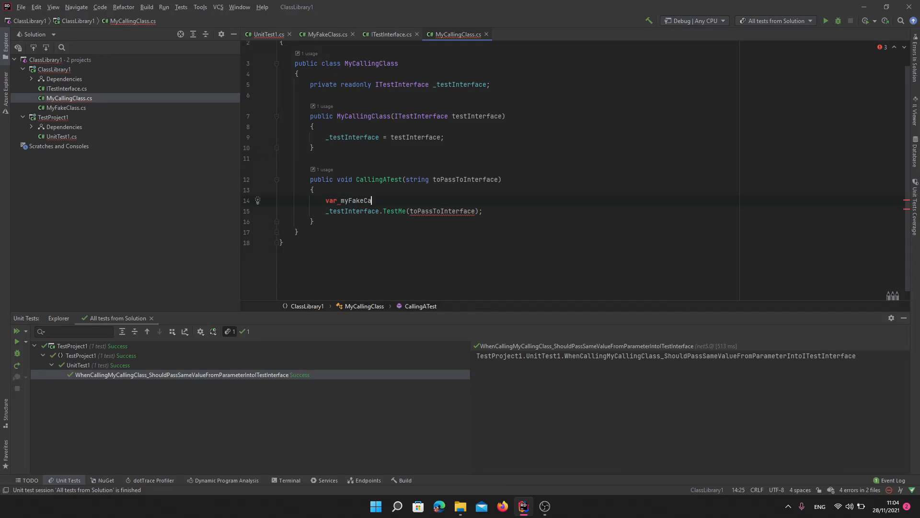
type("ss = new M")
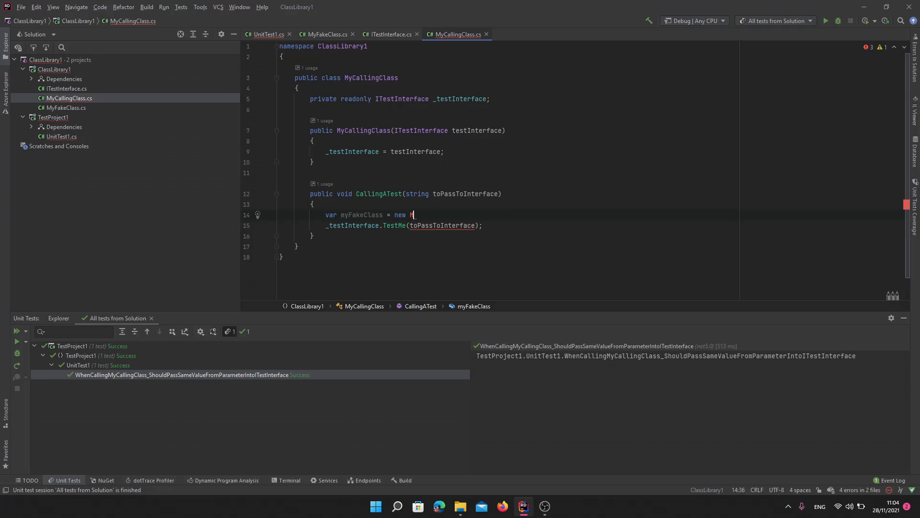
type("yFakeClass();")
left_click(404, 226)
type("myFakeCl")
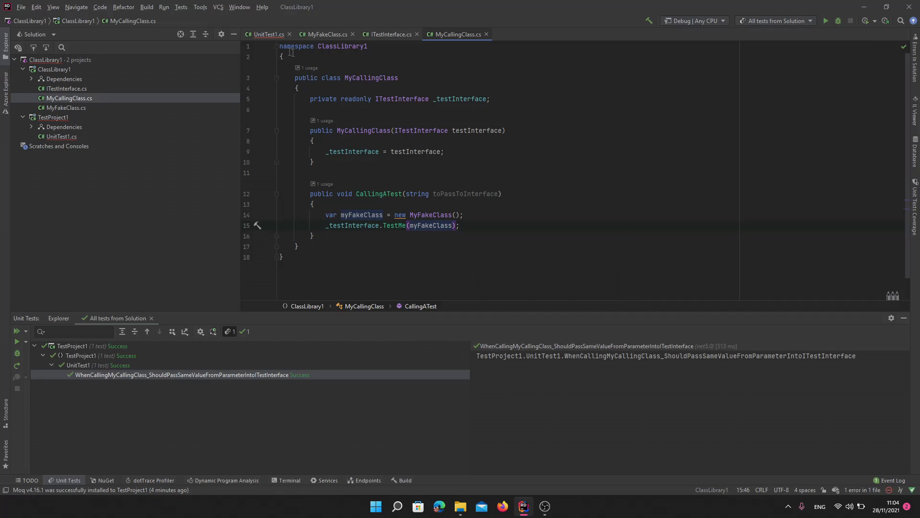
Pass "" to CallingATest and set up TestMe with It.IsAny<MyFakeClass>().
left_click(265, 34)
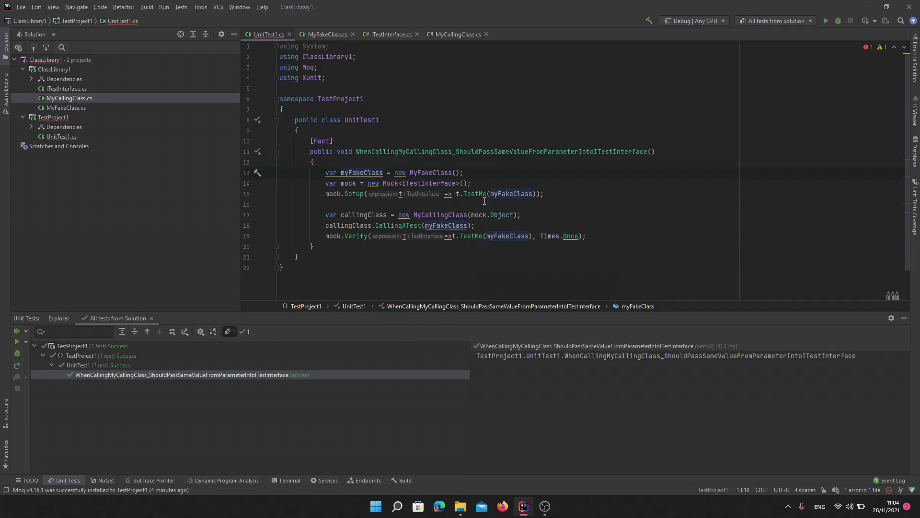
mouse_move(515, 194)
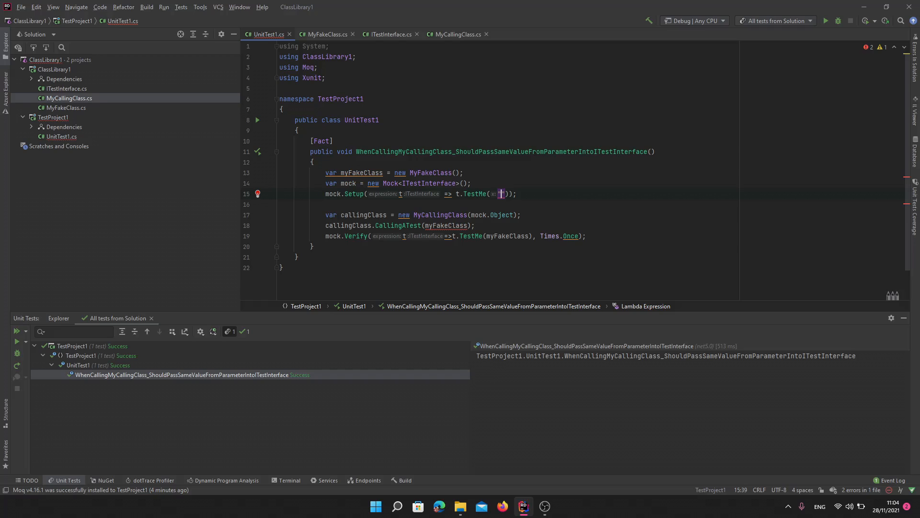
left_click(481, 225)
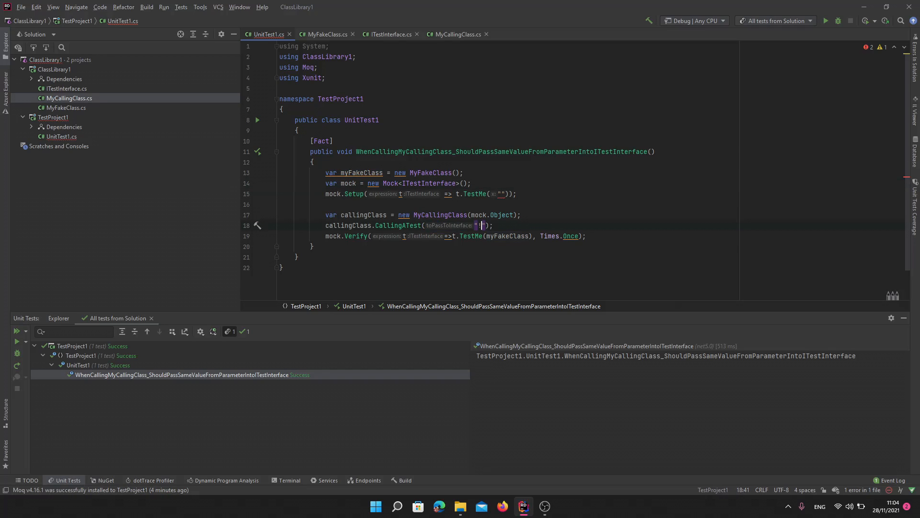
left_click(515, 194)
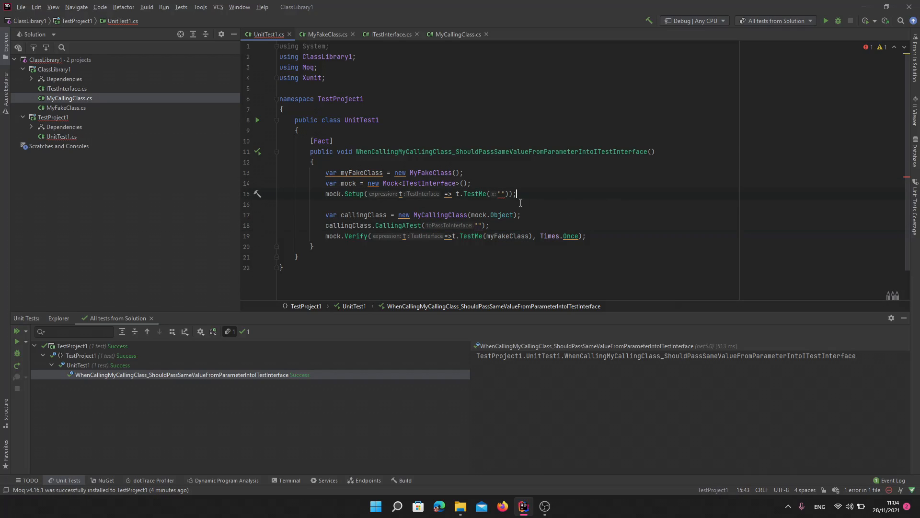
mouse_move(505, 193)
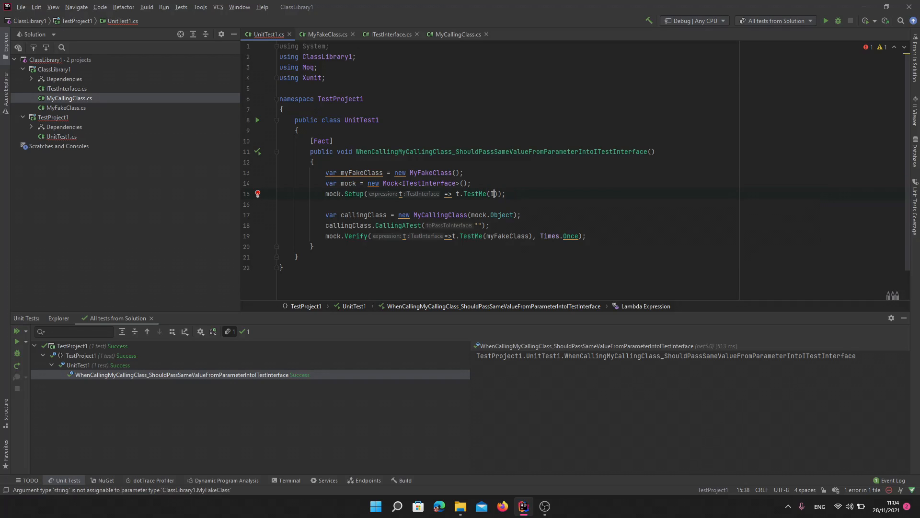
type("t.IsAny<>(")
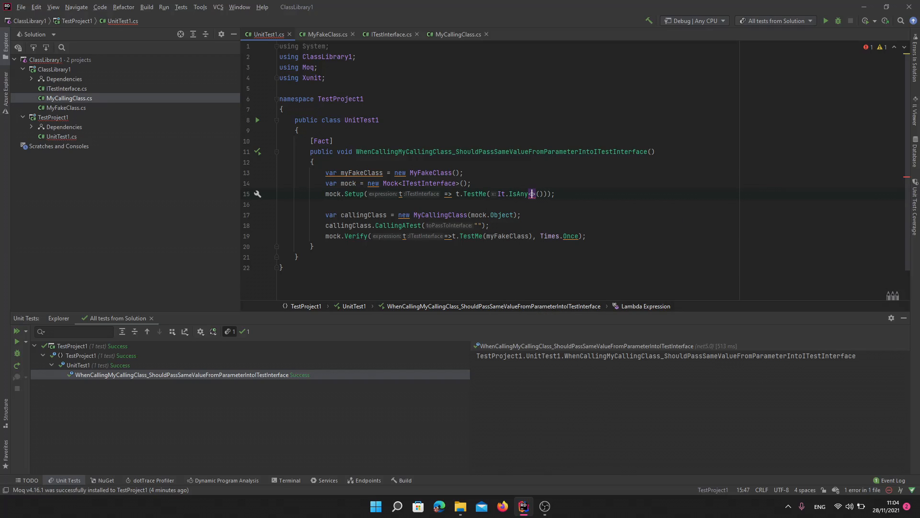
type("<MyFakeClass")
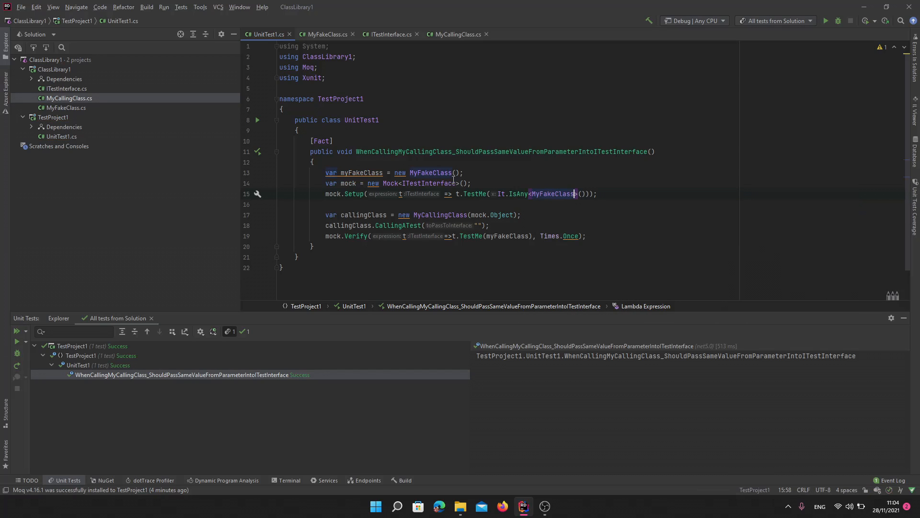
mouse_move(463, 247)
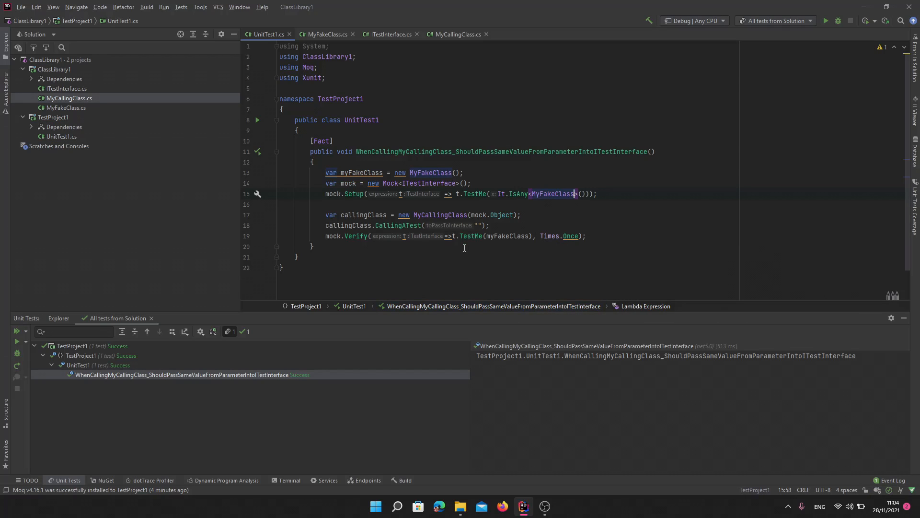
left_click(478, 225)
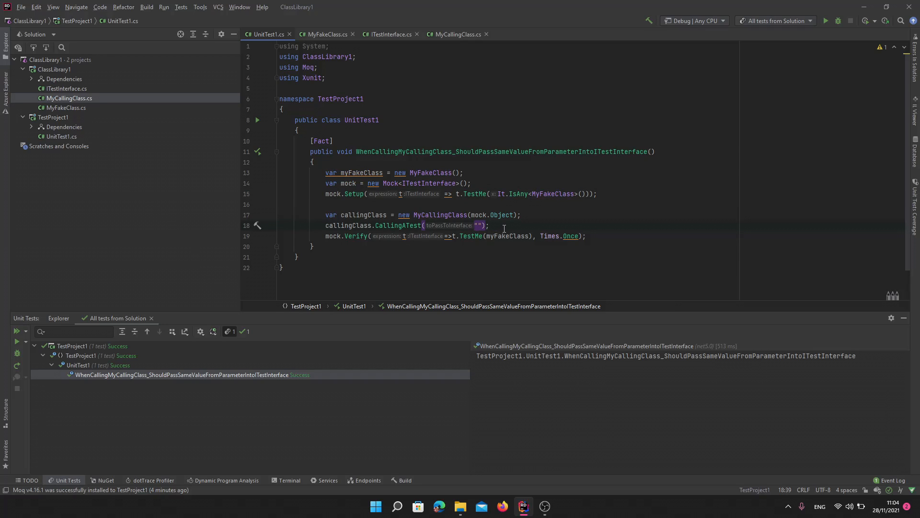
Run the test and see the MockException reporting TestMe invoked 0 times.
right_click(487, 226)
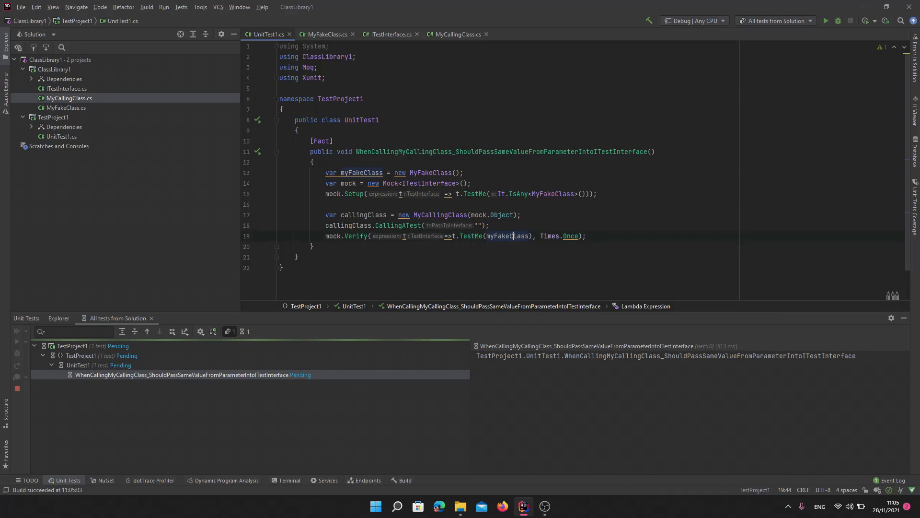
left_click(16, 342)
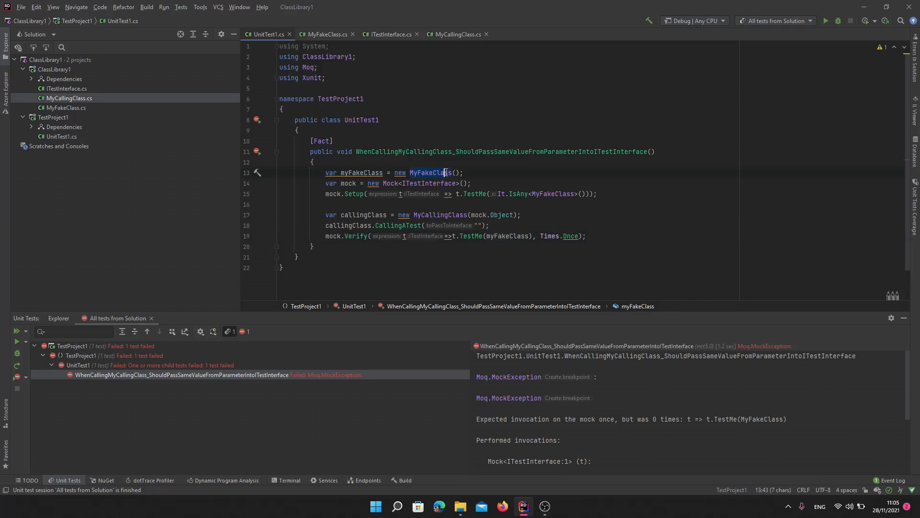
Initialize the new MyFakeClass in CallingATest with Test = toPassToInterface.
left_click(323, 34)
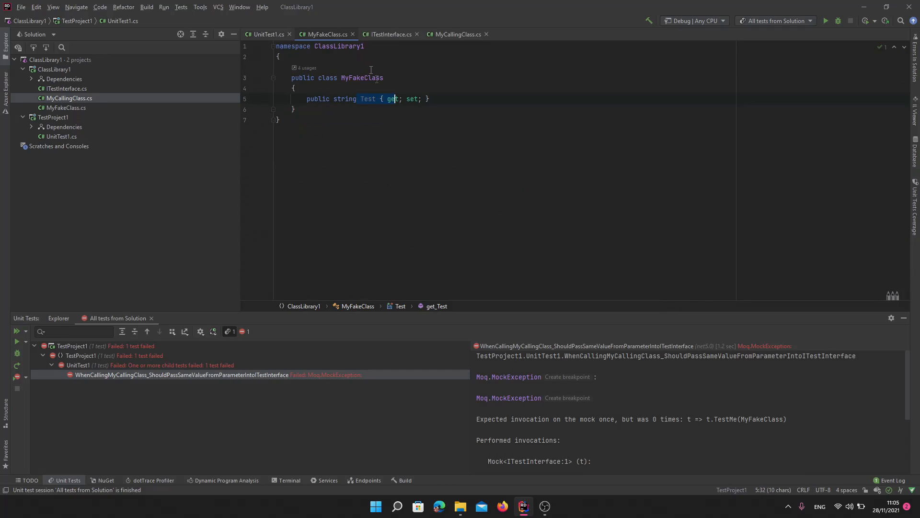
left_click(455, 34)
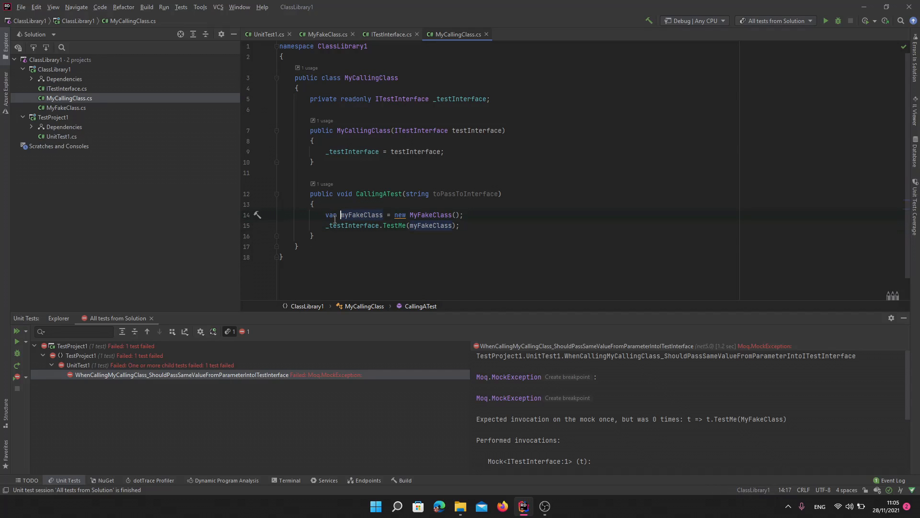
mouse_move(466, 214)
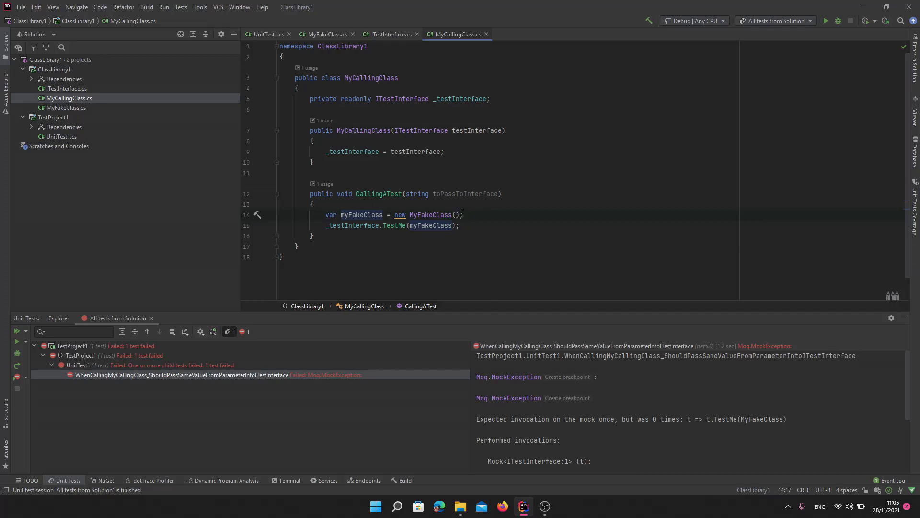
type("{")
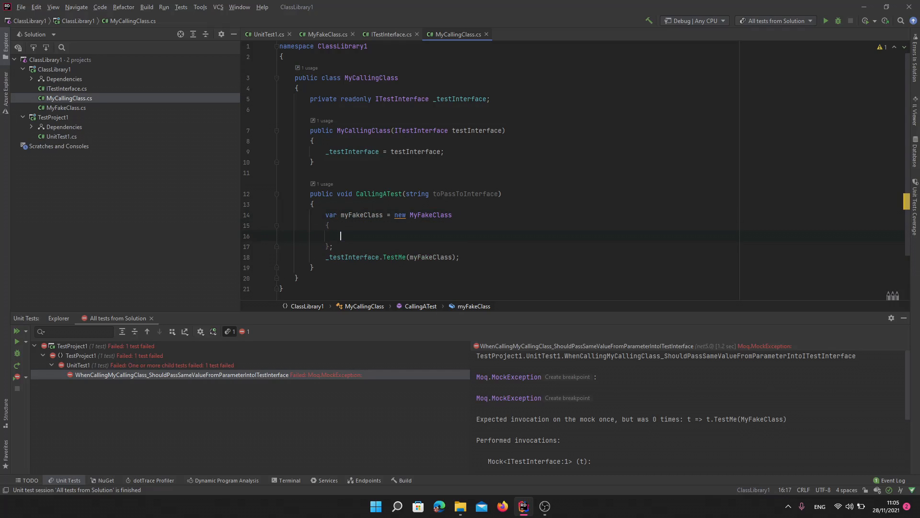
type("Test =")
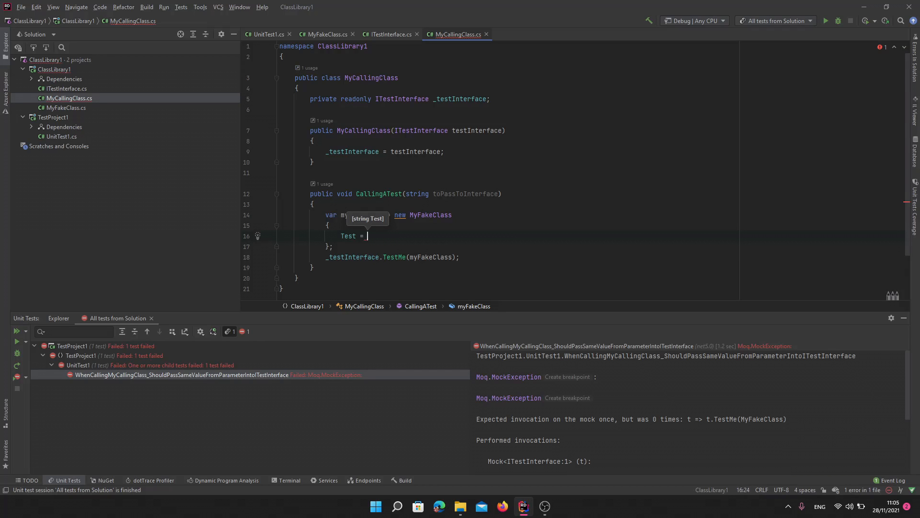
type("toPassToInterface")
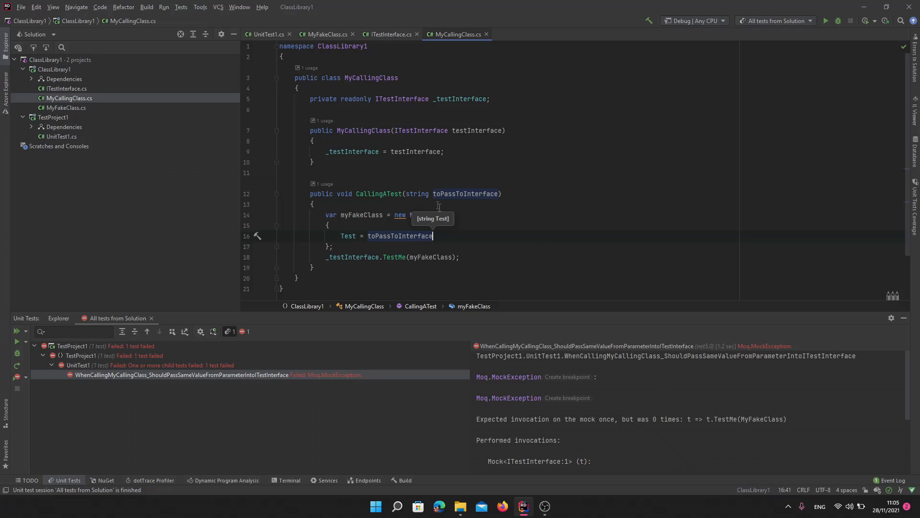
double_click(355, 214)
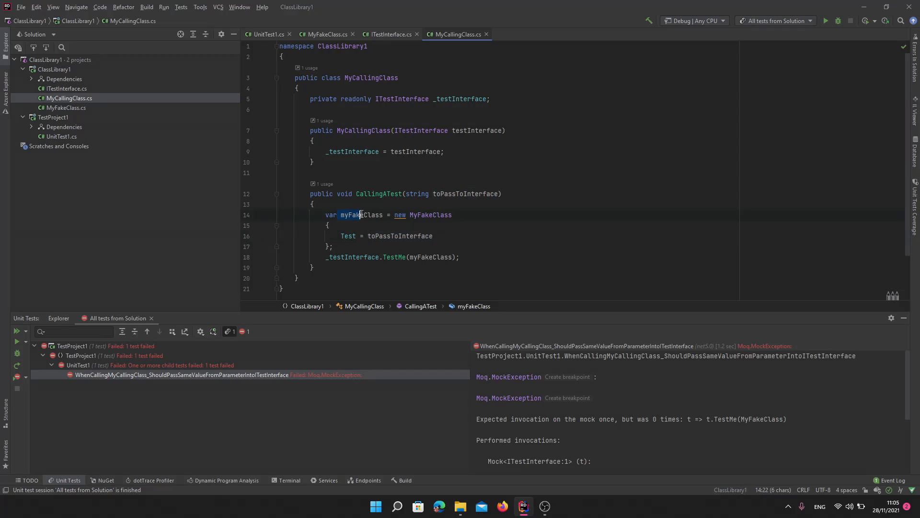
left_click(459, 194)
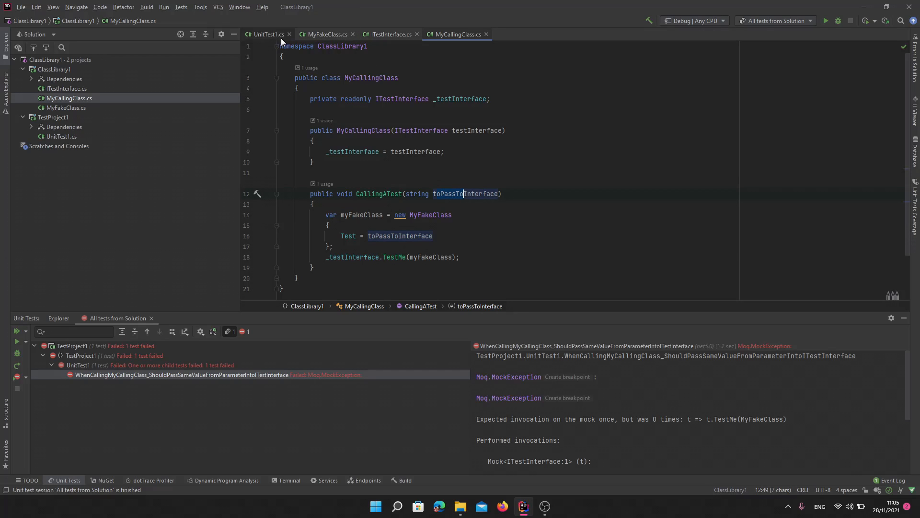
Pass "The Musing Of A Dev" to CallingATest and delete the mock.Verify line.
left_click(265, 34)
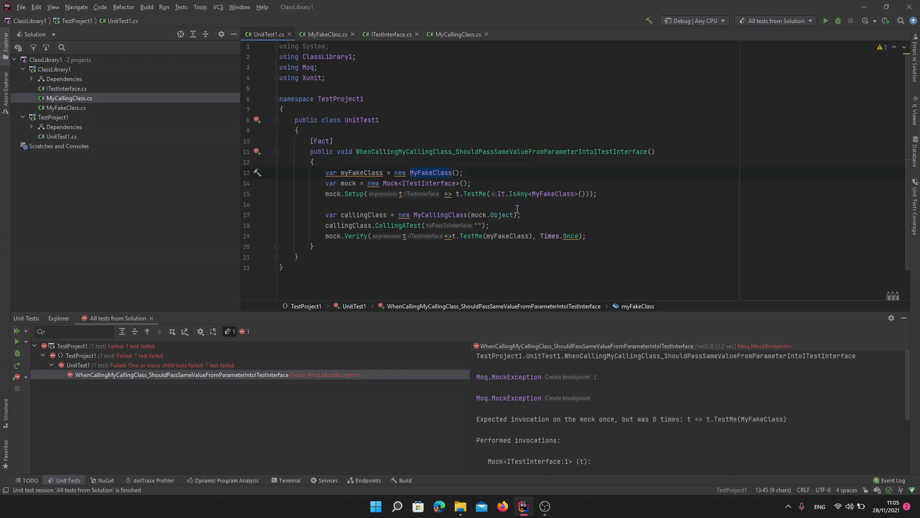
left_click(474, 214)
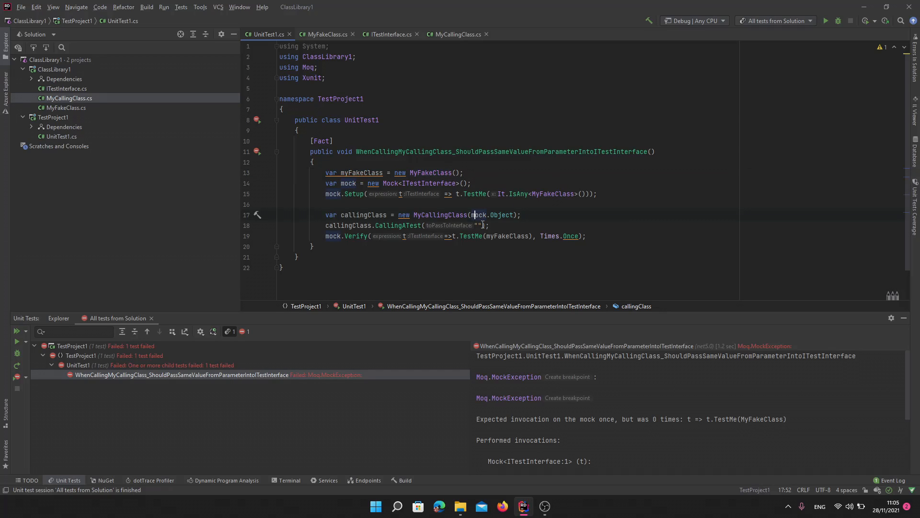
type("The M")
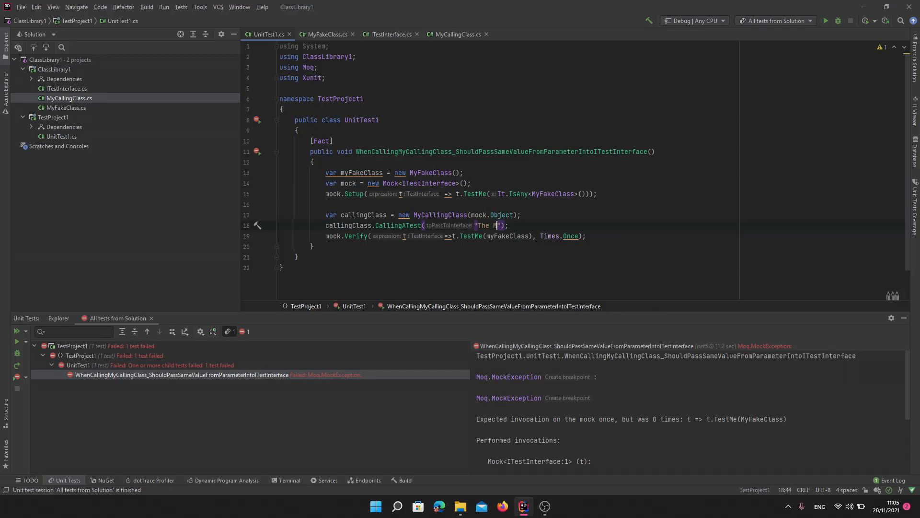
type("using!")
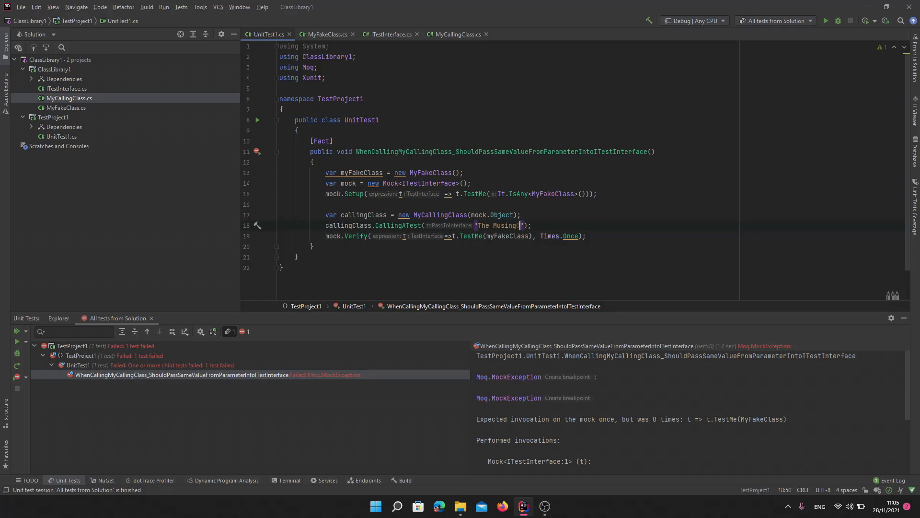
type("Of A Dev")
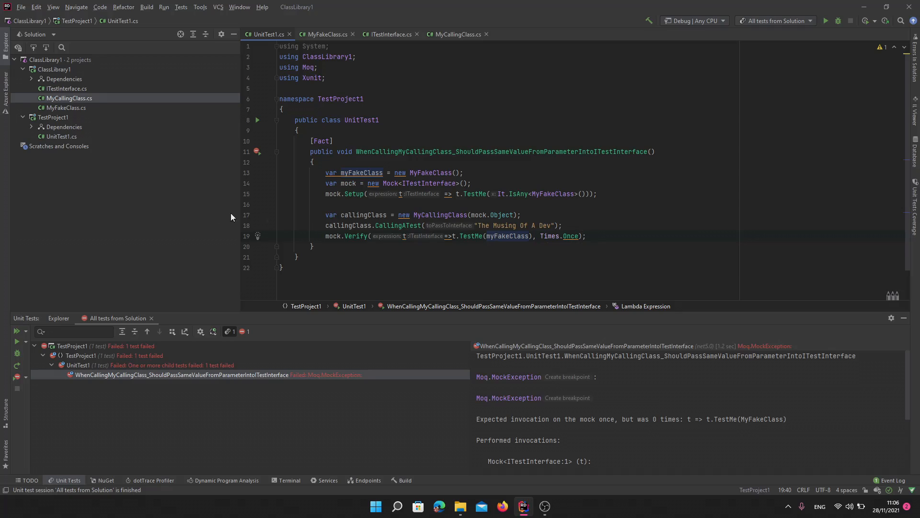
left_click(327, 236)
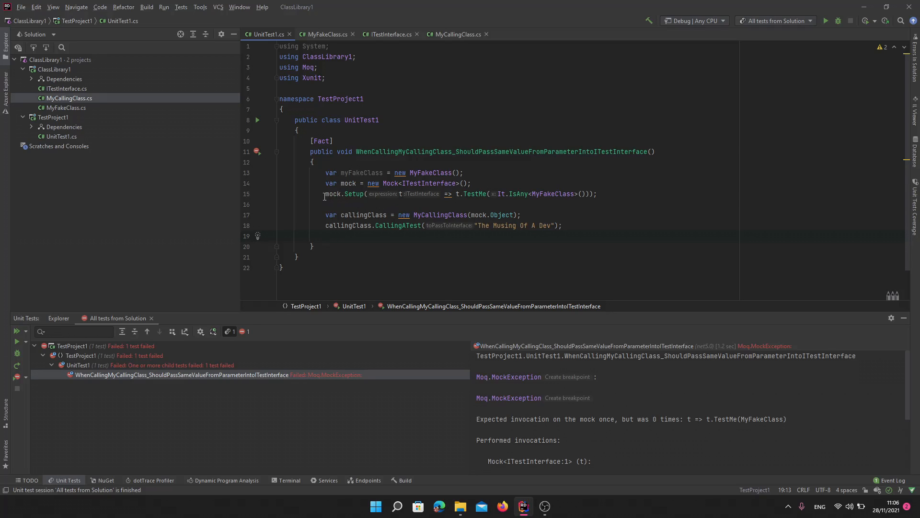
Append a Callback<MyFakeClass> to Setup asserting fakeClass.Test equals "The Musing Of A Dev".
left_click(598, 194)
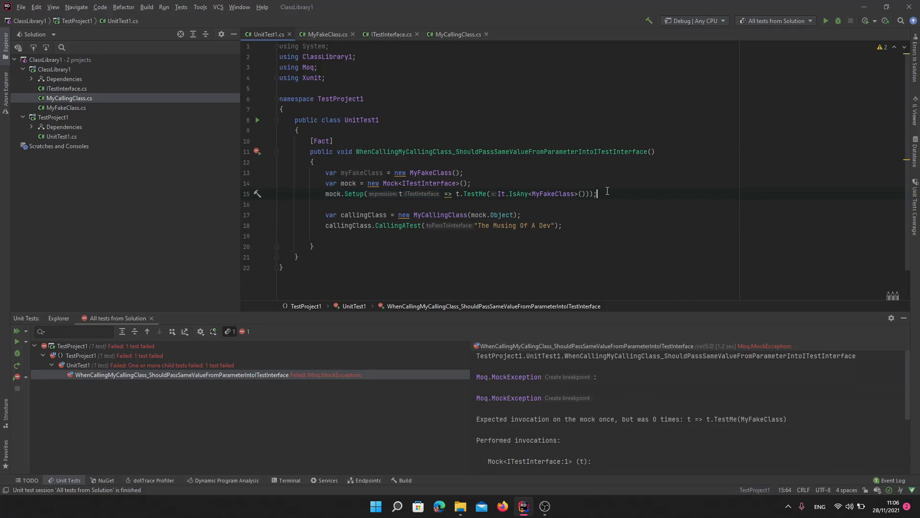
key("Backspace")
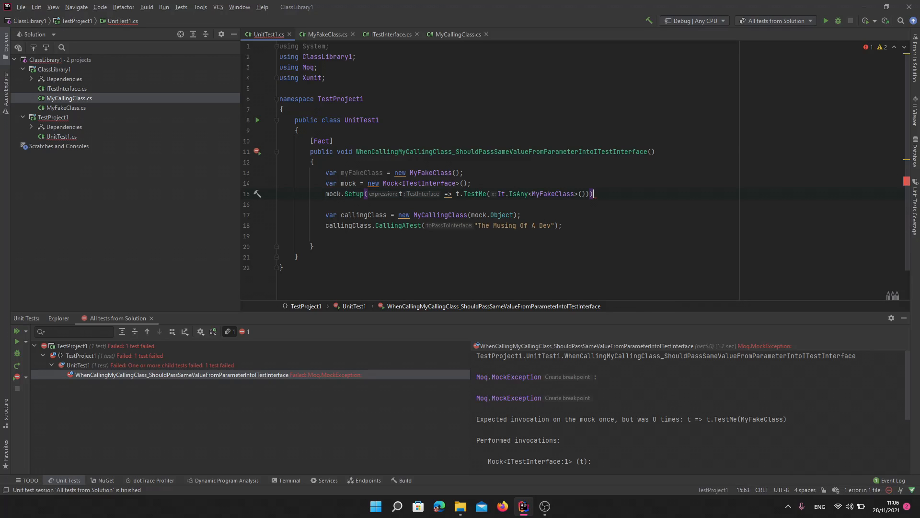
type(".Cl")
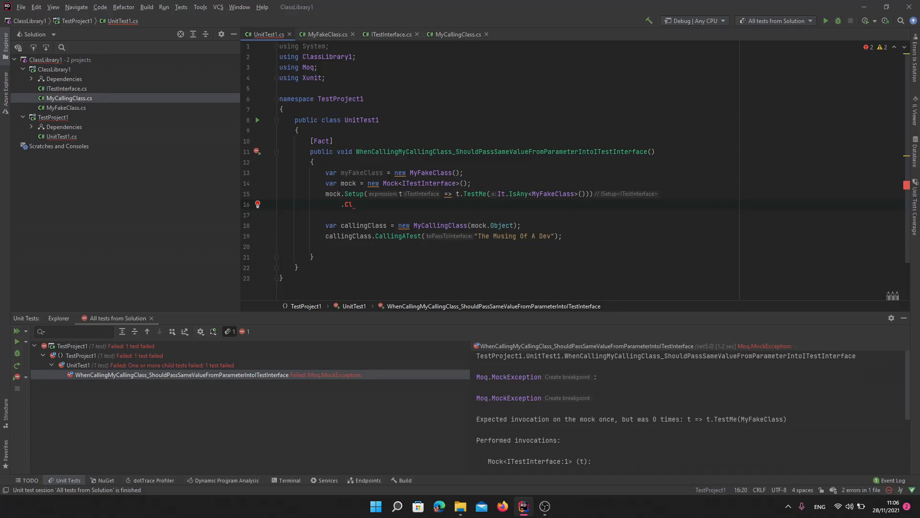
type("allback<>(")
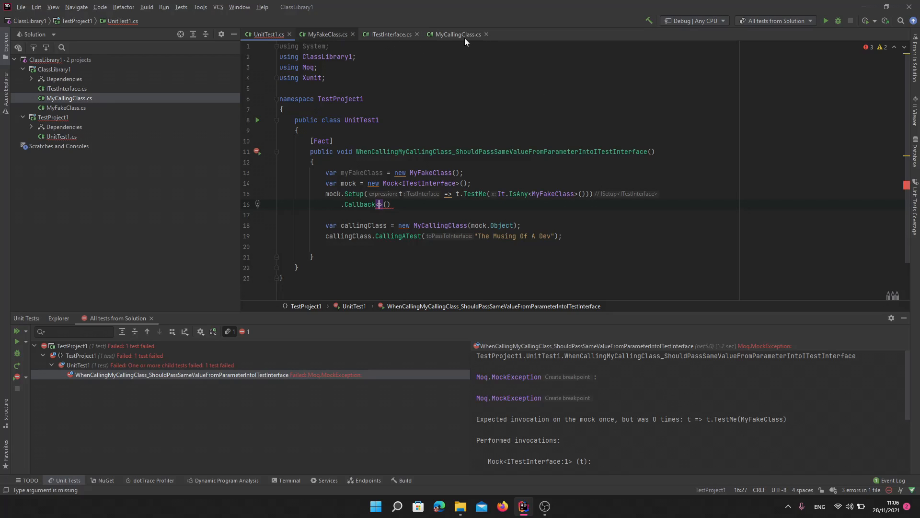
left_click(455, 34)
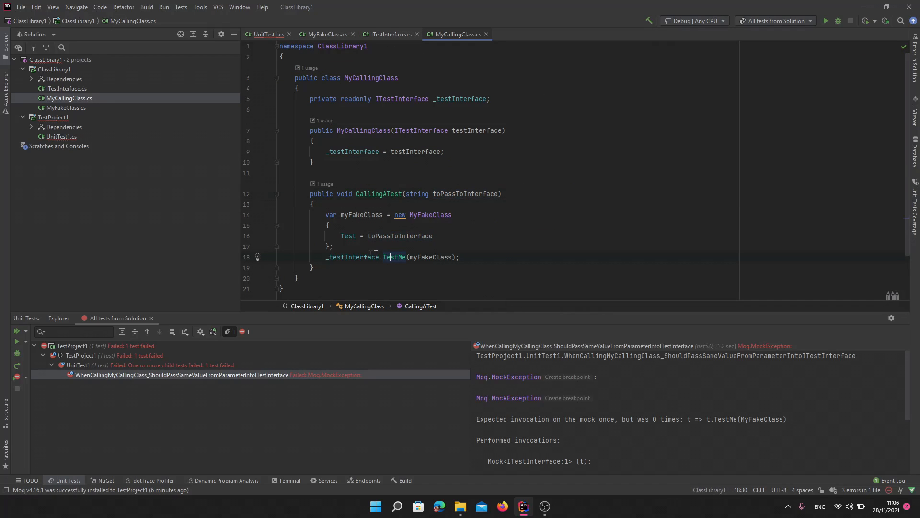
double_click(429, 257)
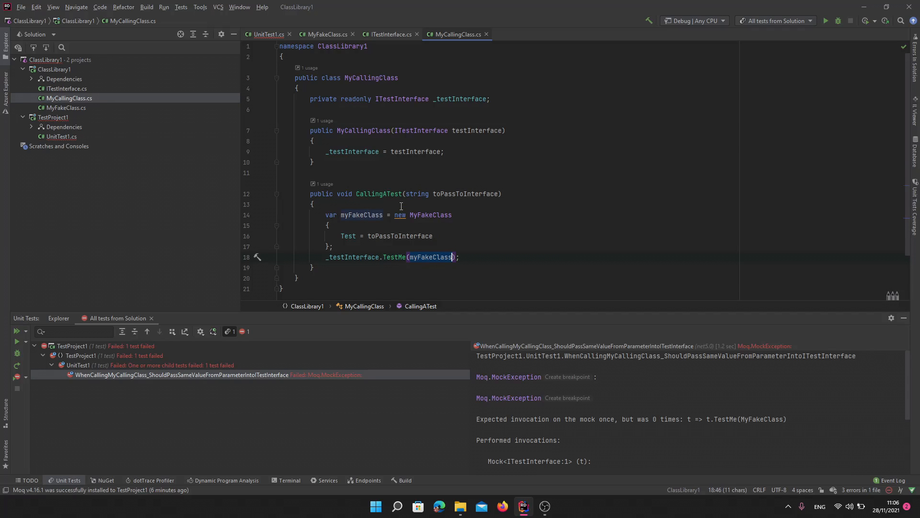
left_click(268, 34)
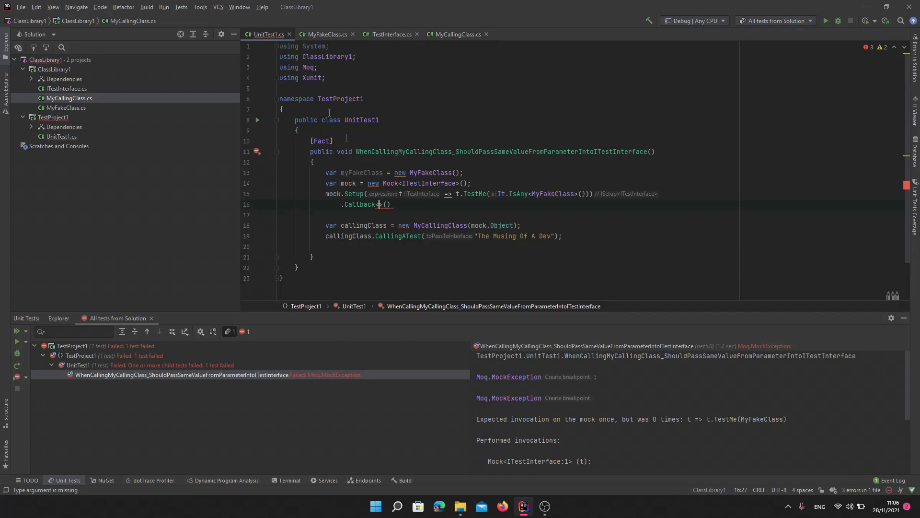
type("MyFakeClass")
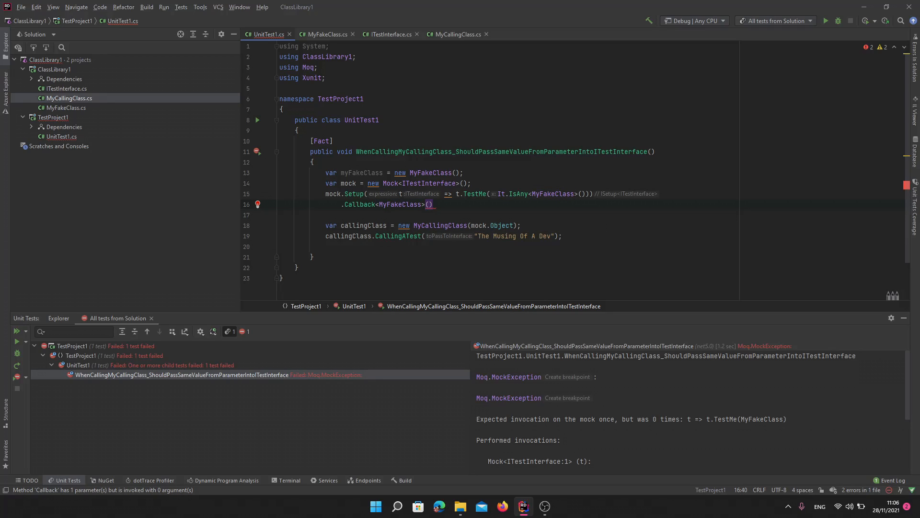
type("fakeClass =>")
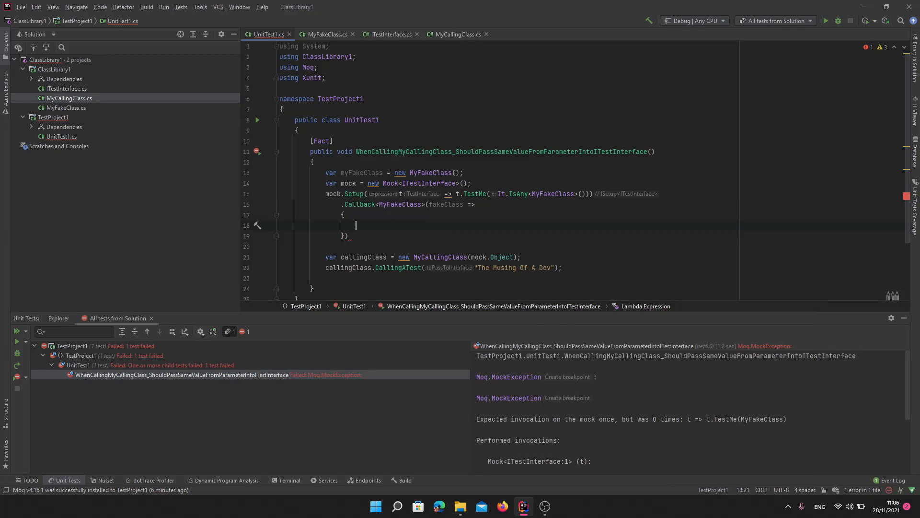
type("Assert.Equal(\"\");")
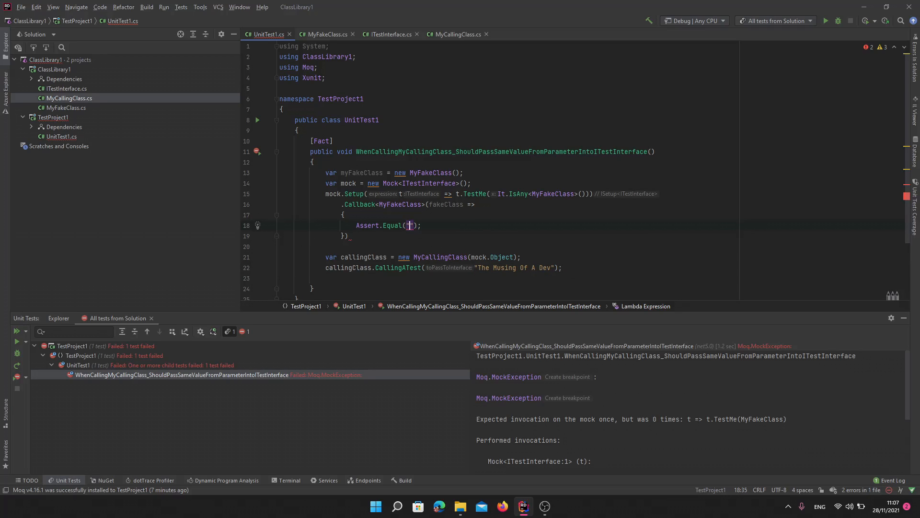
type("\"The Musing Of A Dev\",")
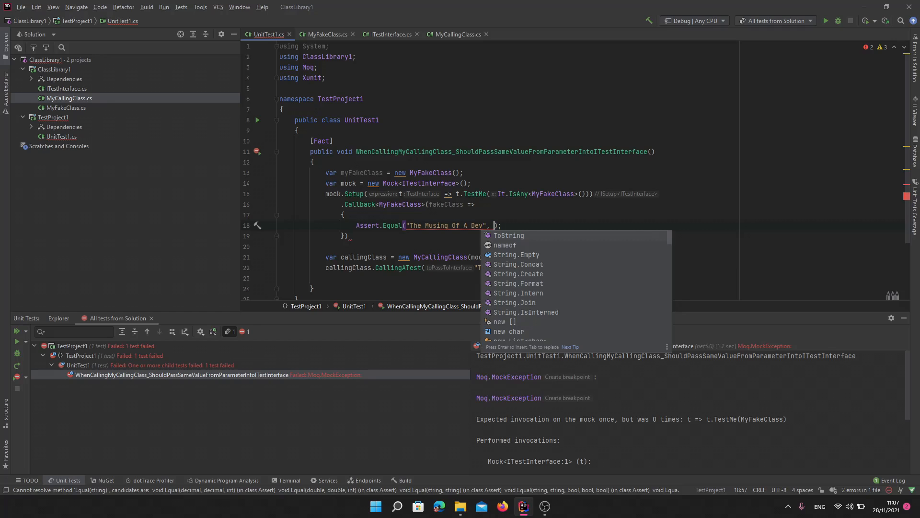
type("fakeClass.Test")
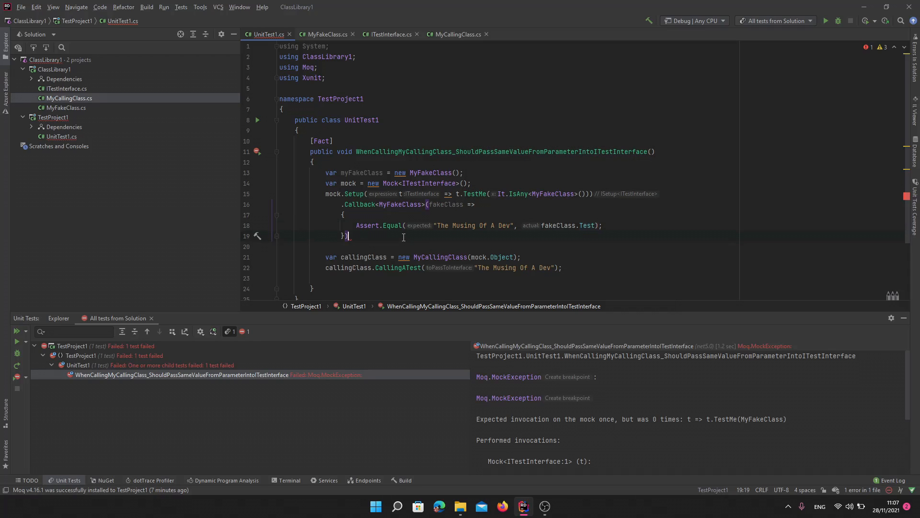
Rerun the test with the new callback and confirm it passes.
left_click(520, 257)
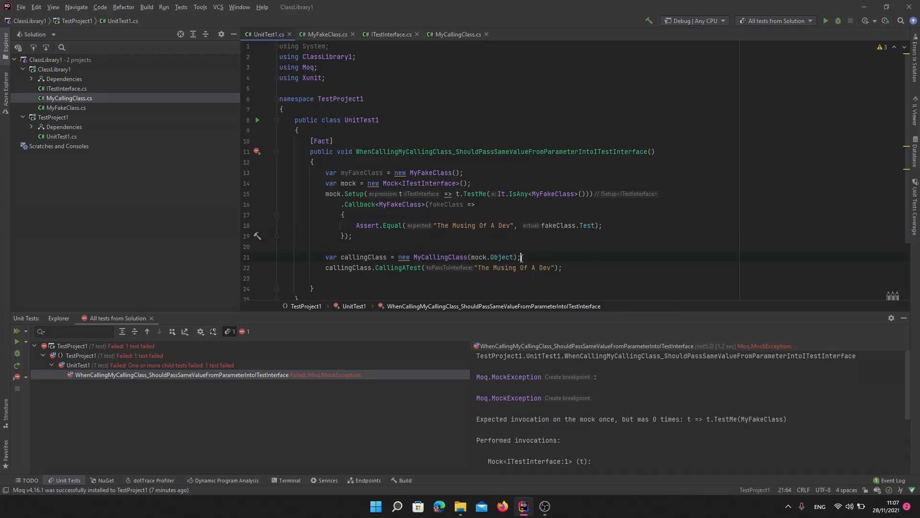
right_click(521, 256)
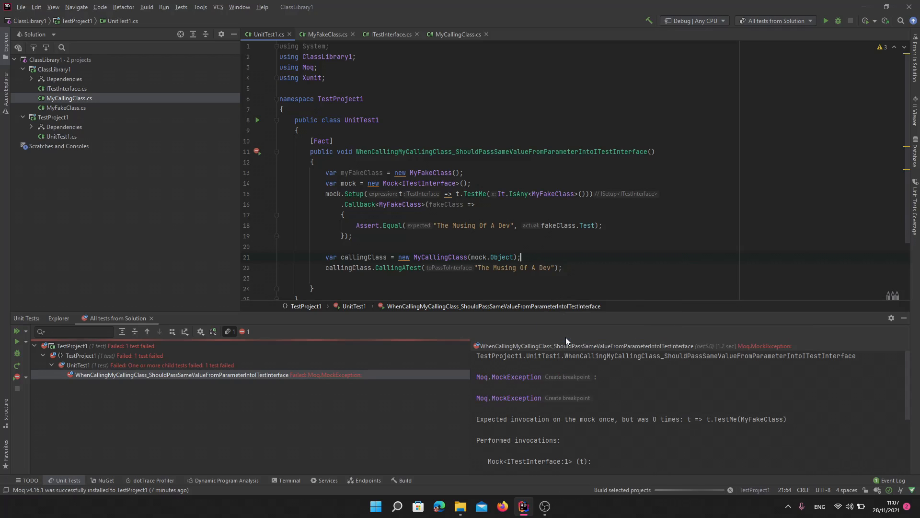
left_click(17, 342)
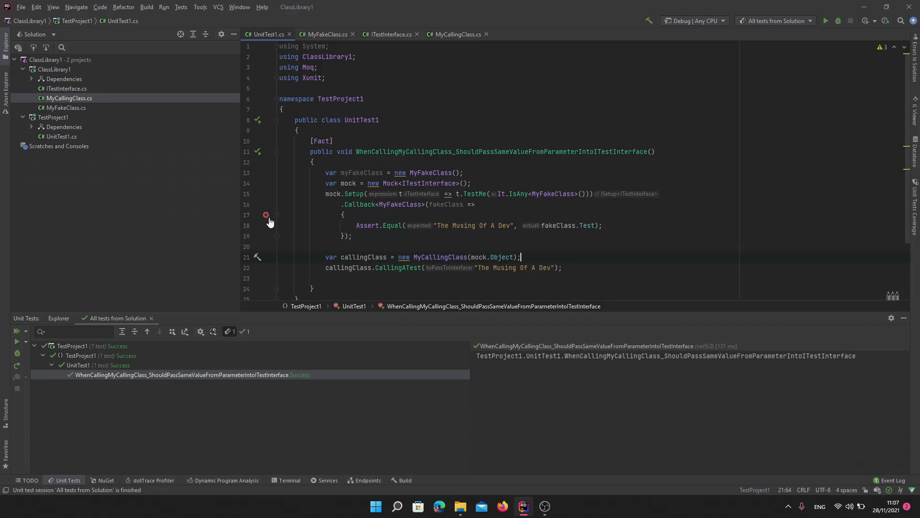
Debug the passing test, stop at the Callback breakpoint, then resume to a successful finish.
right_click(190, 374)
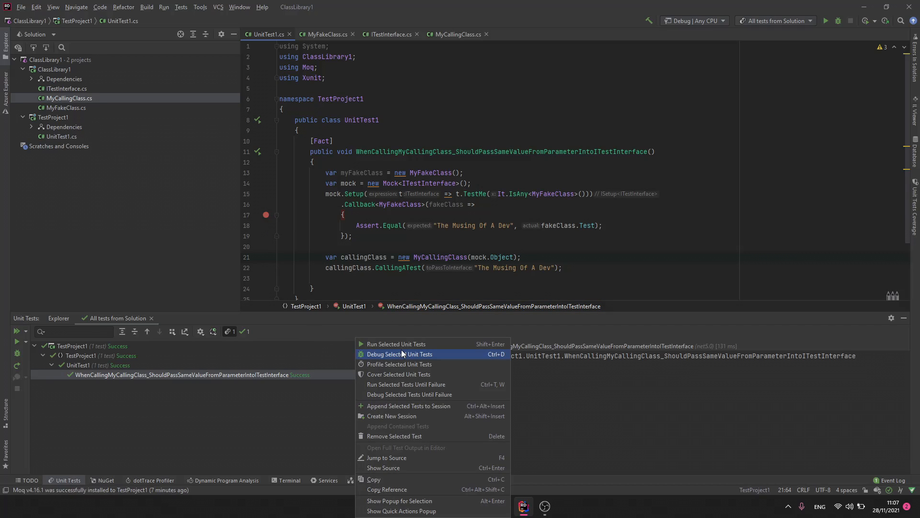
left_click(401, 353)
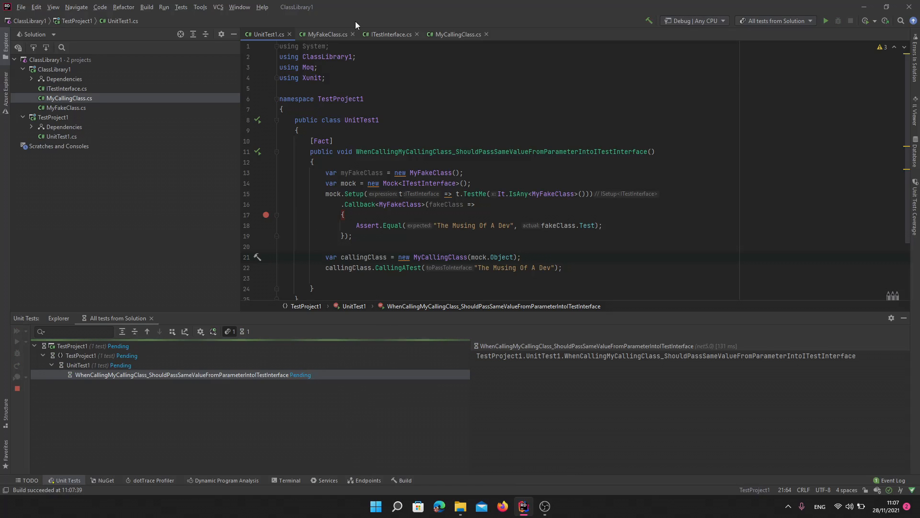
left_click(520, 257)
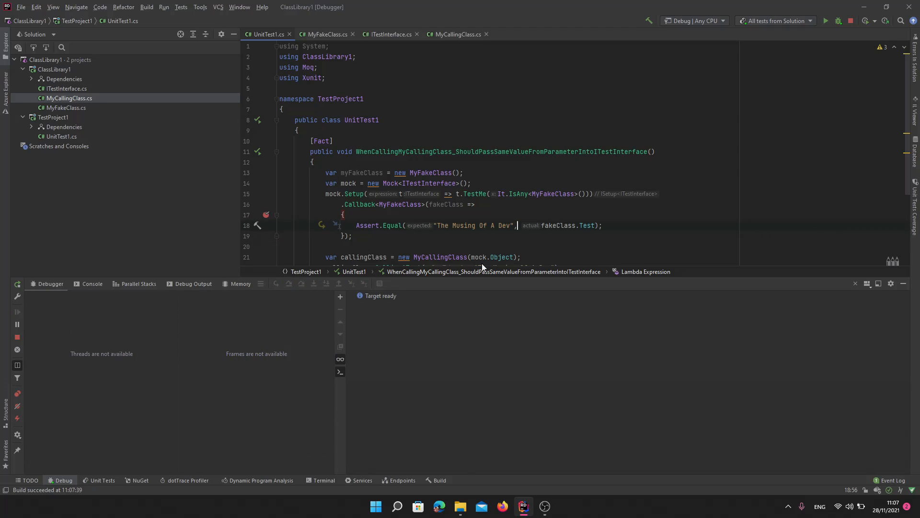
left_click(99, 480)
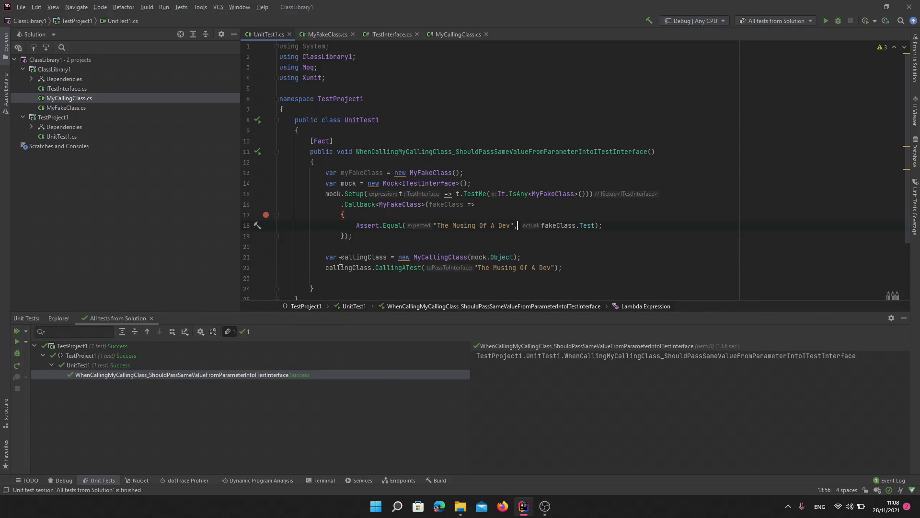
Check MyCallingClass.cs, then rerun the unit test twice, confirming it still passes.
left_click(454, 34)
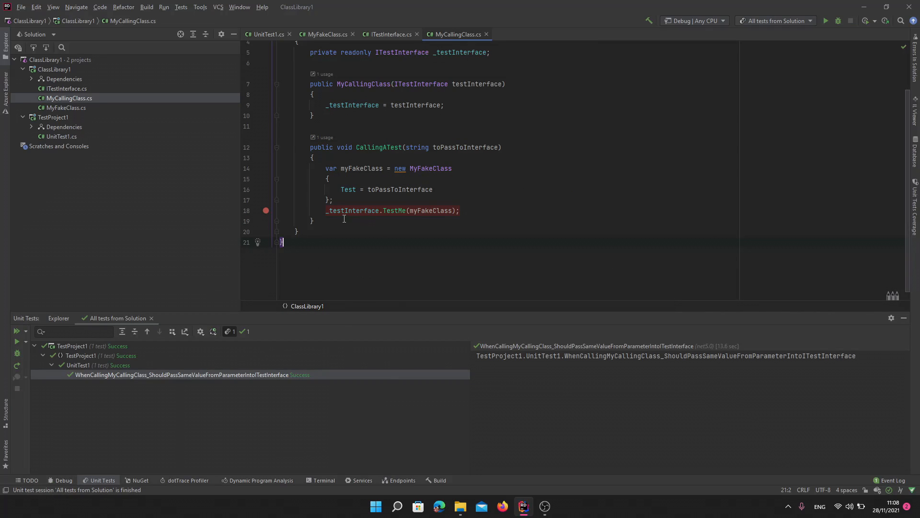
left_click(330, 210)
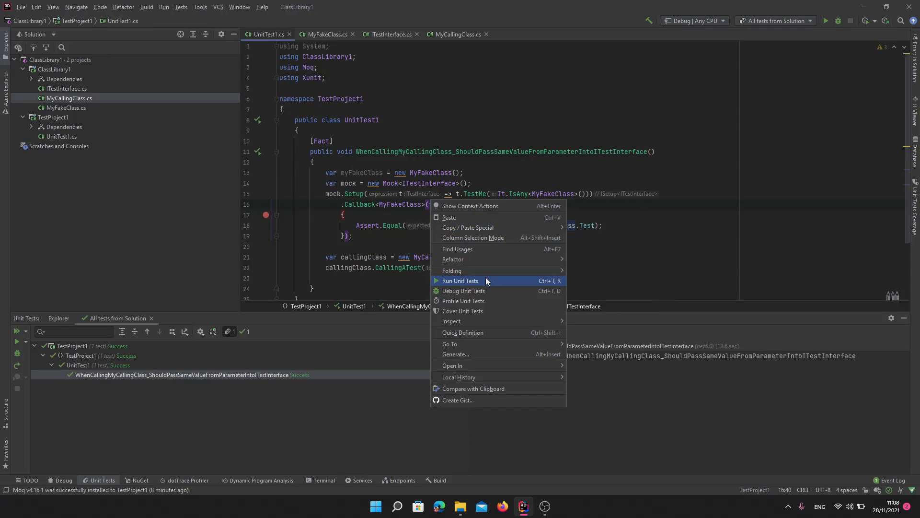
left_click(460, 281)
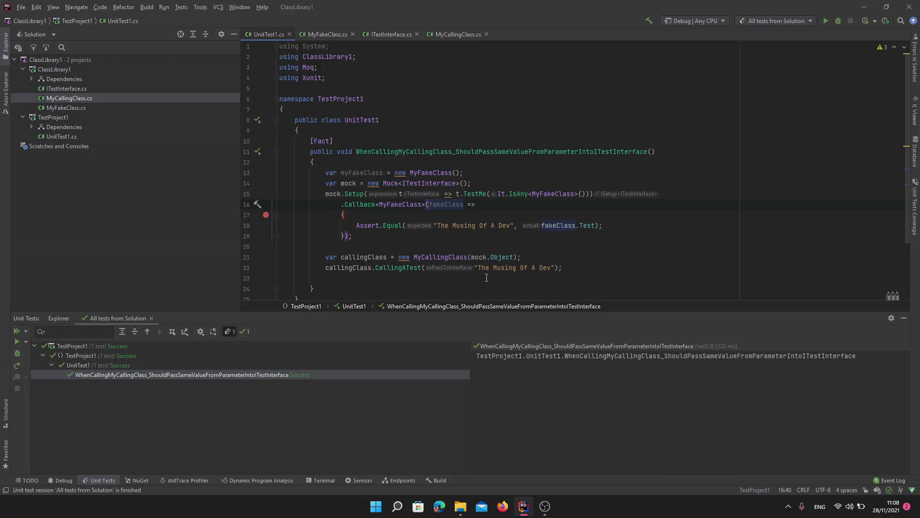
mouse_move(476, 176)
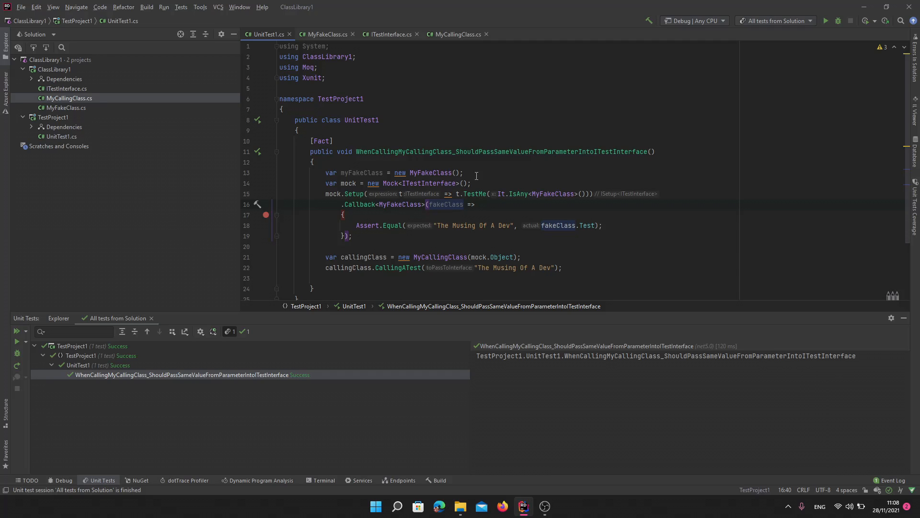
mouse_move(397, 228)
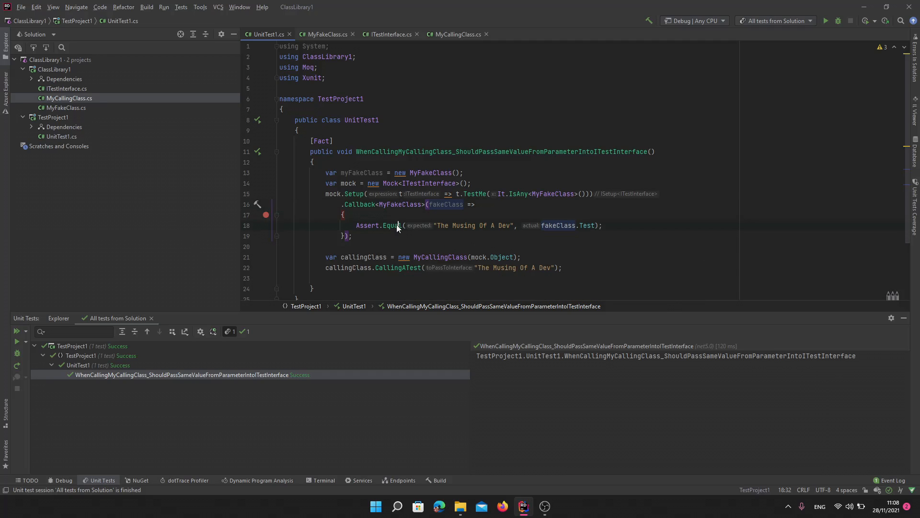
right_click(396, 224)
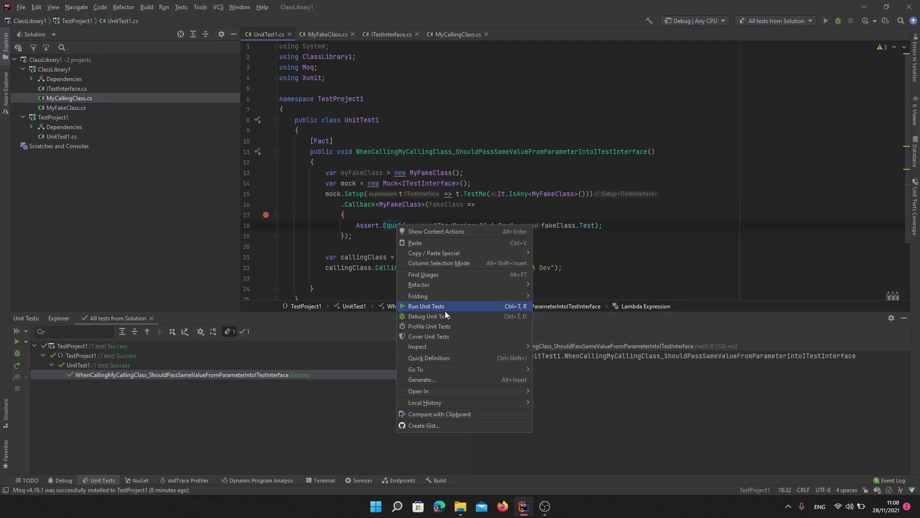
left_click(426, 305)
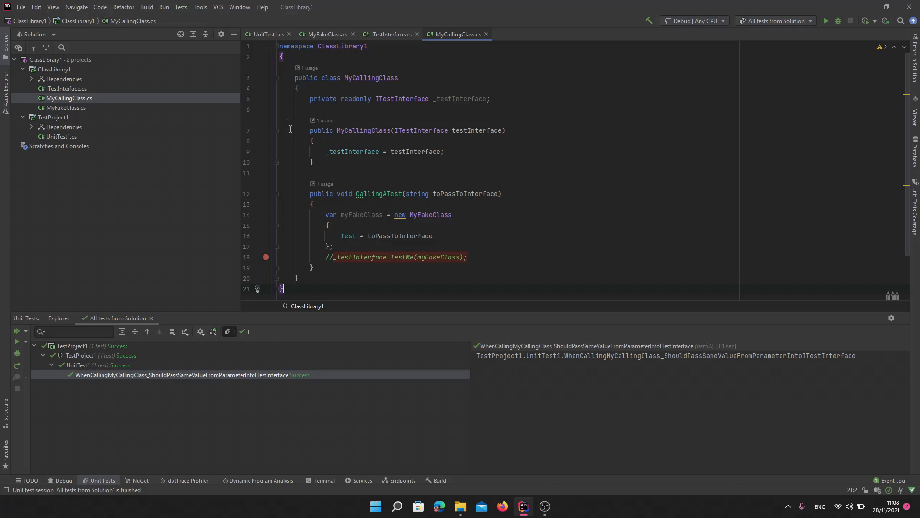
Declare MyFakeClass fakeClassCallback = null; at the top of the test body.
left_click(265, 34)
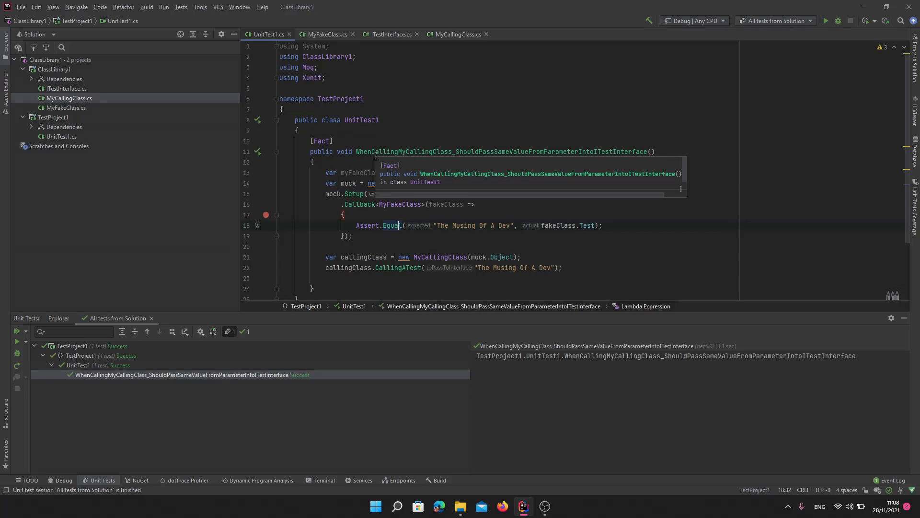
left_click(462, 173)
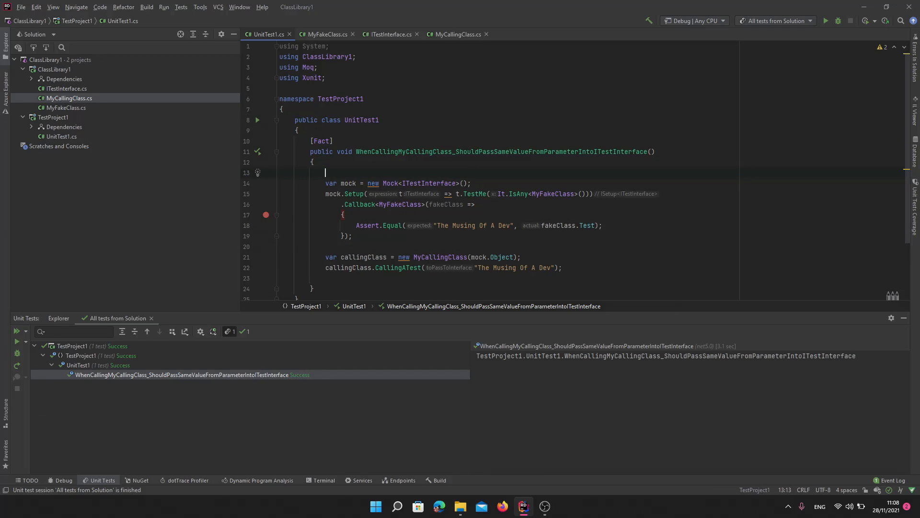
type("FAk")
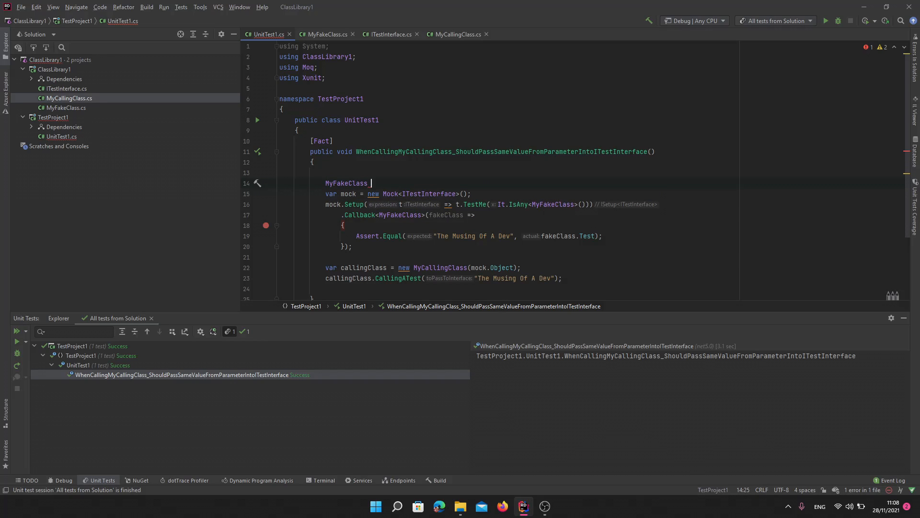
type("fakeClassCallbac")
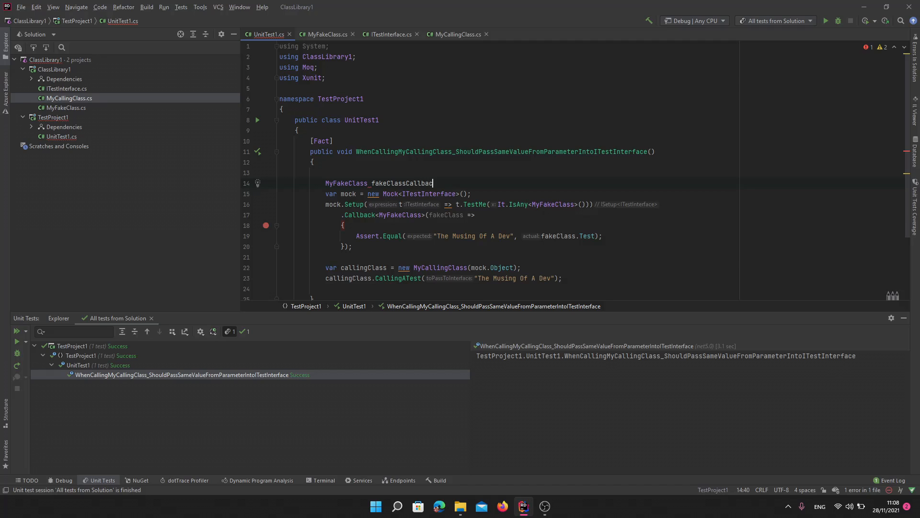
type("= null;")
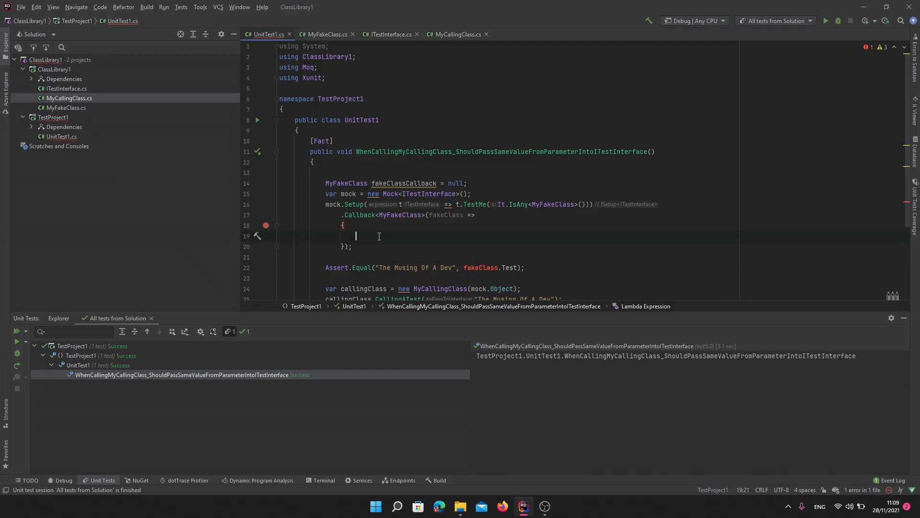
Assign fakeClass to fakeClassCallback in the Callback and assert Test equals 'The Musing Of A Dev'.
type("fakeClassCallback =")
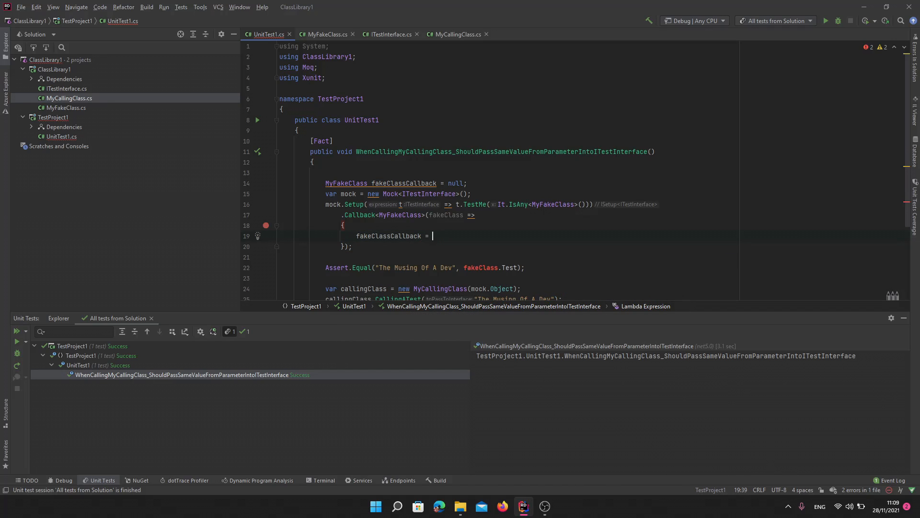
type("fakeClass;")
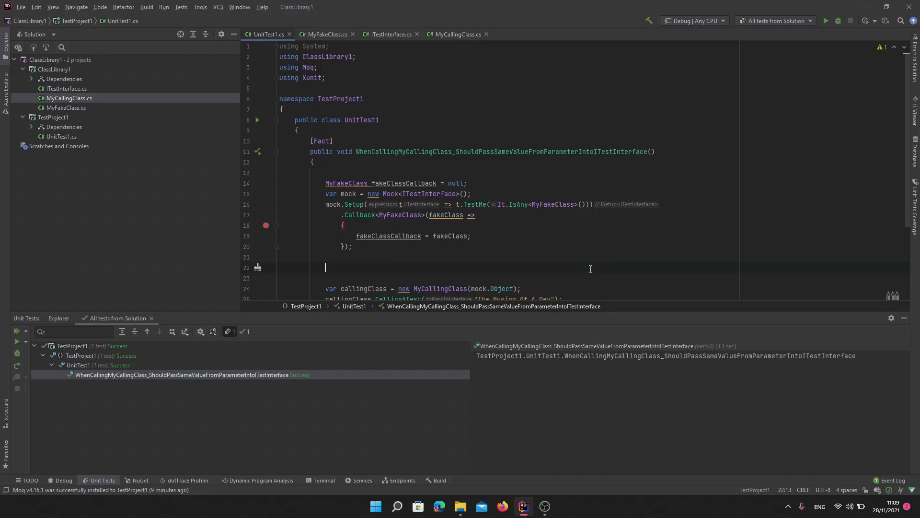
scroll("down", 3)
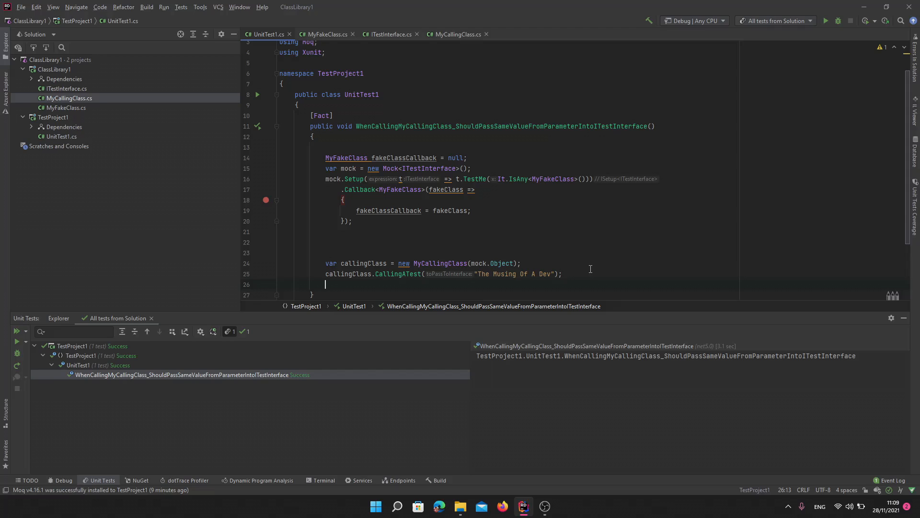
type("Assert.Equal(\"The Musing Of A Dev\", fakeClassCallback.Test);")
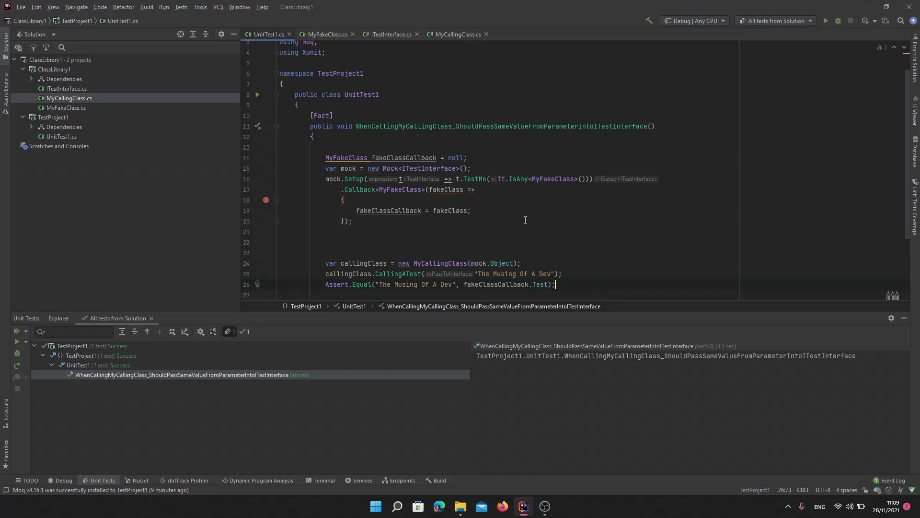
View MyCallingClass.cs and set a breakpoint on the final Assert.Equal line.
left_click(455, 34)
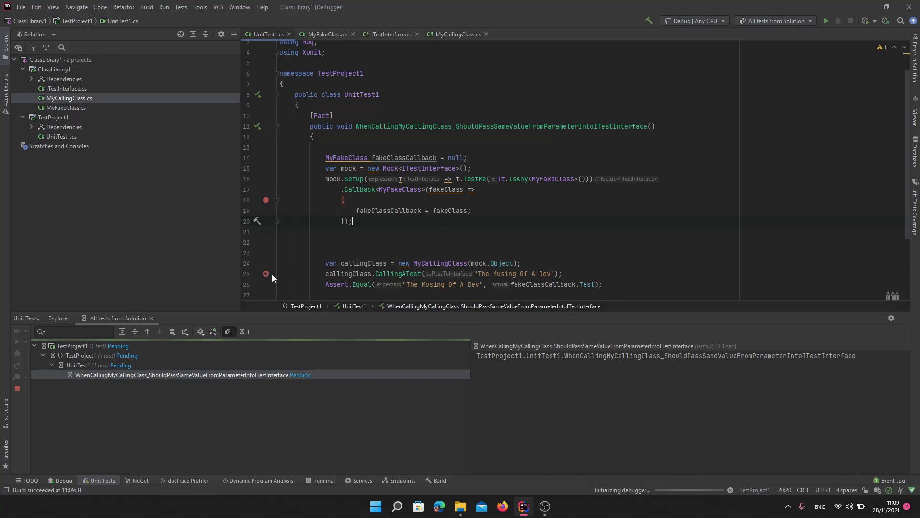
left_click(825, 21)
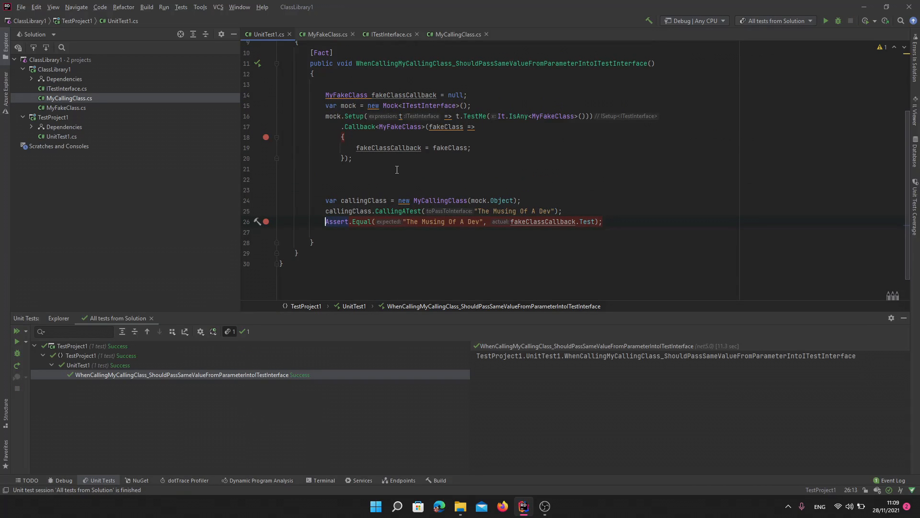
mouse_move(401, 186)
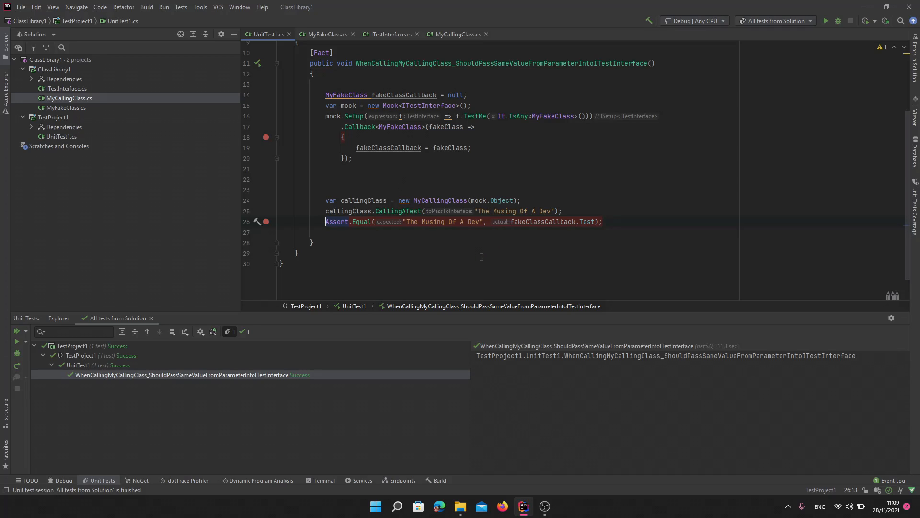
mouse_move(580, 204)
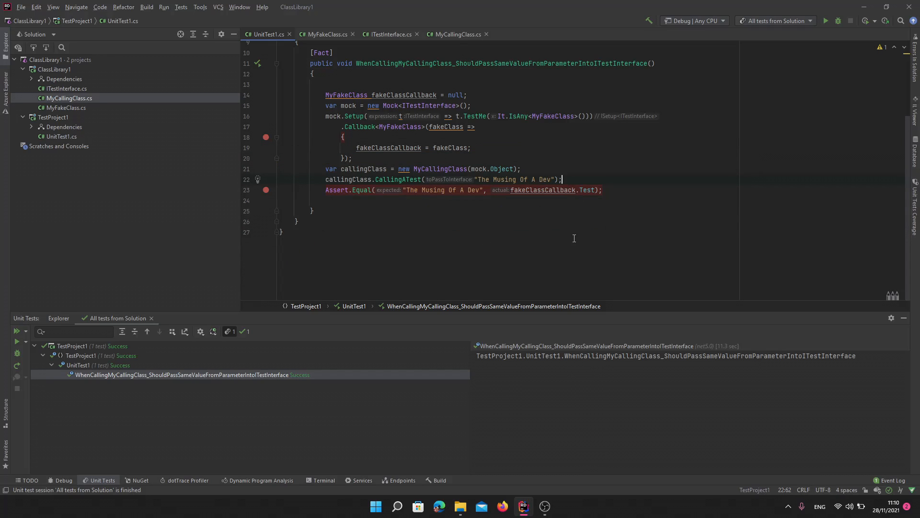
Add Assert.NotNull(fakeClassCallback); above Assert.Equal and start running the unit test.
type("Assert")
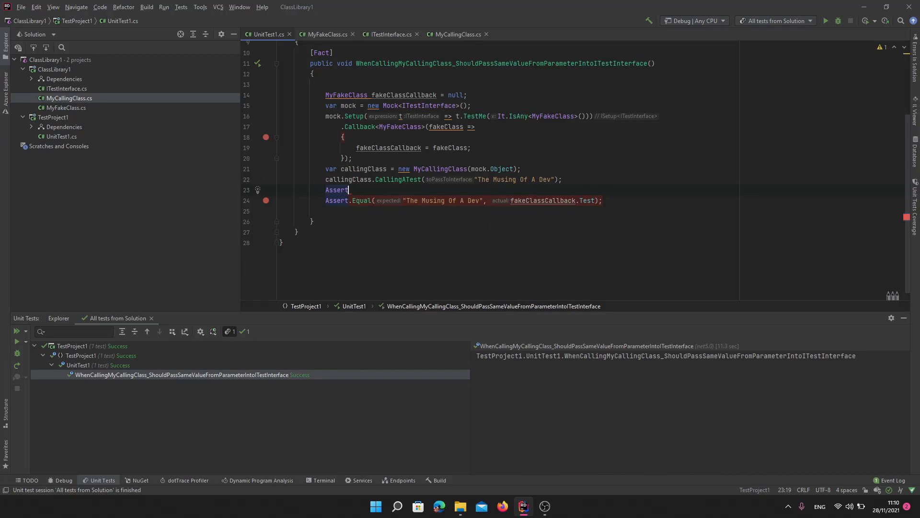
type(".NotNull();")
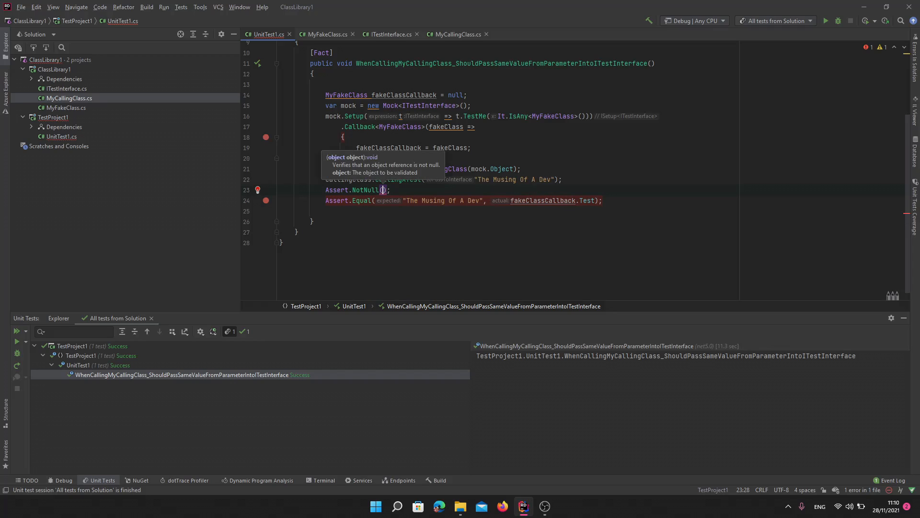
type("fakeClassCallback")
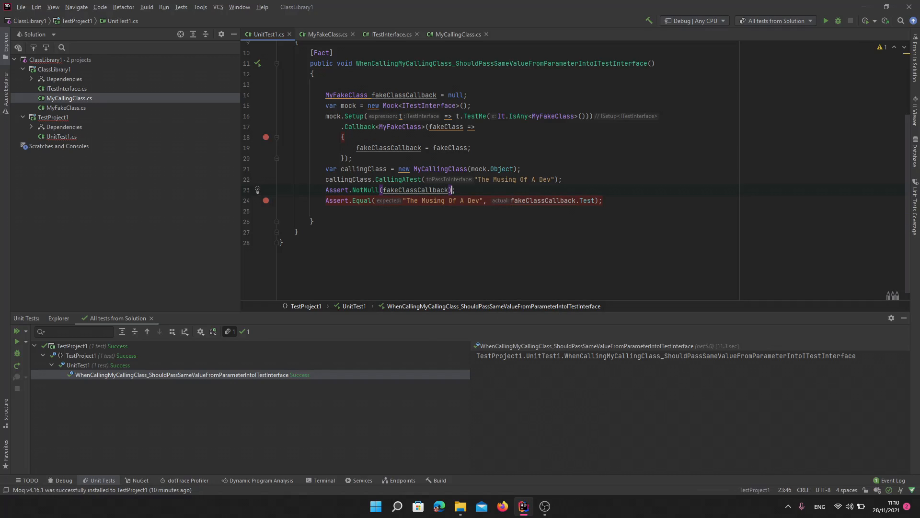
right_click(415, 189)
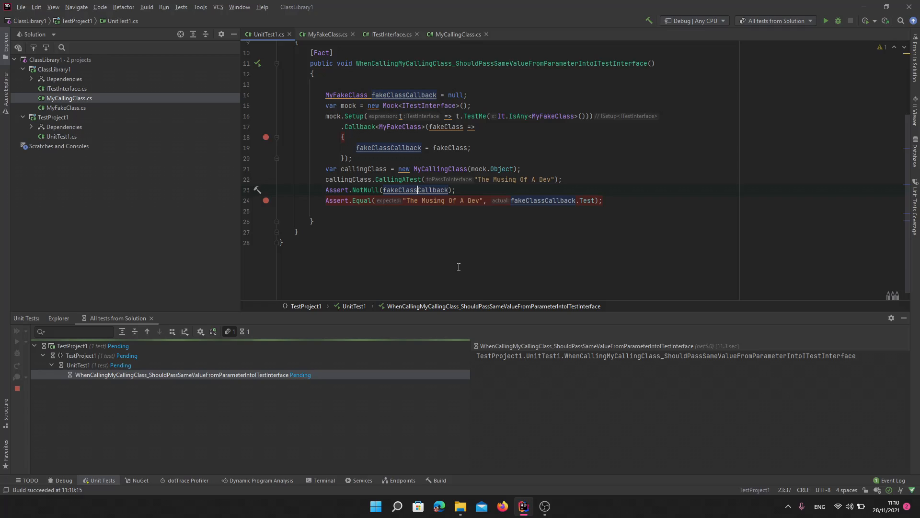
Review MyCallingClass.cs and MyFakeClass.cs, then rerun the test from UnitTest1.cs.
left_click(455, 34)
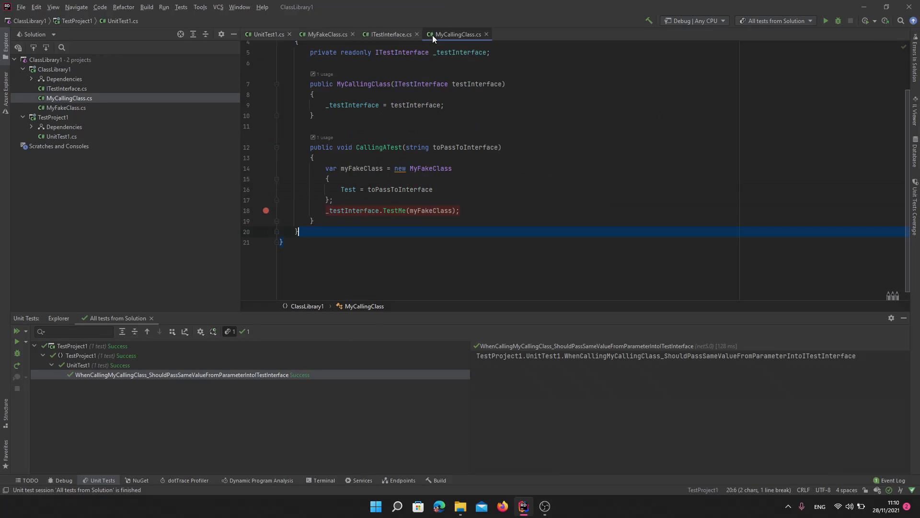
left_click(329, 210)
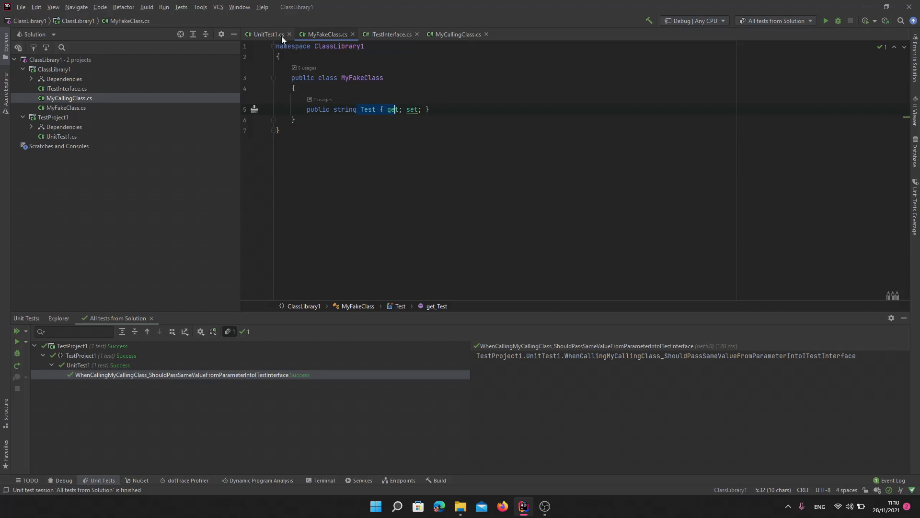
left_click(265, 34)
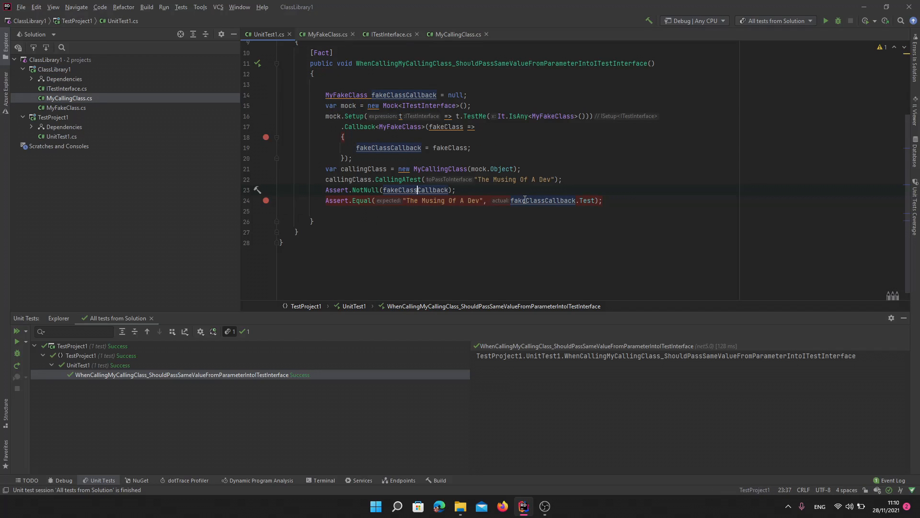
left_click(545, 201)
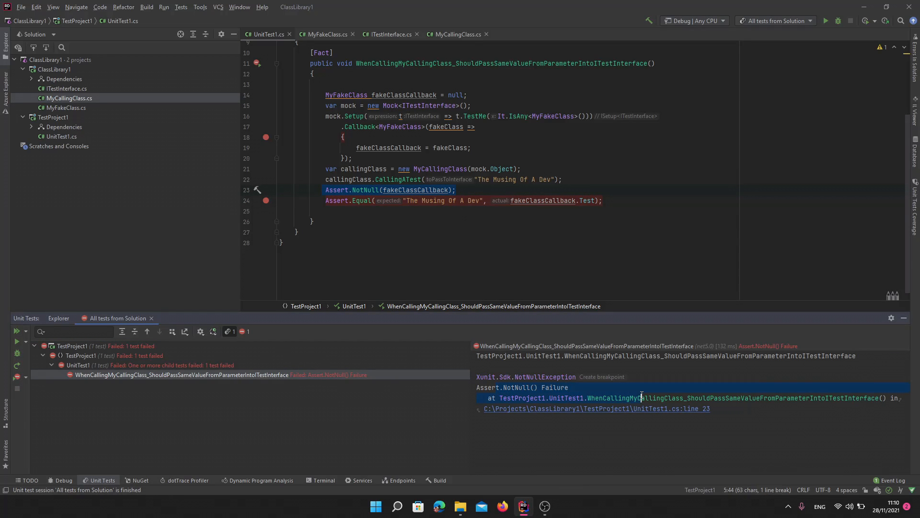
mouse_move(552, 169)
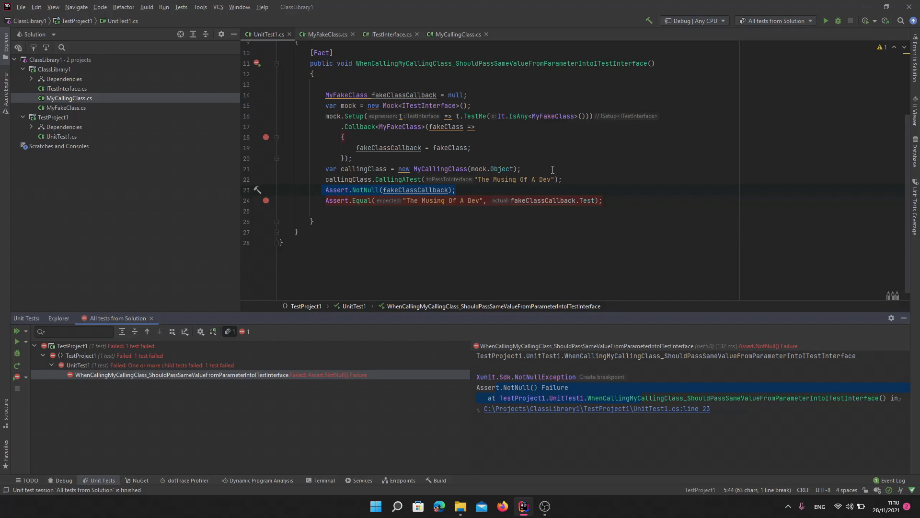